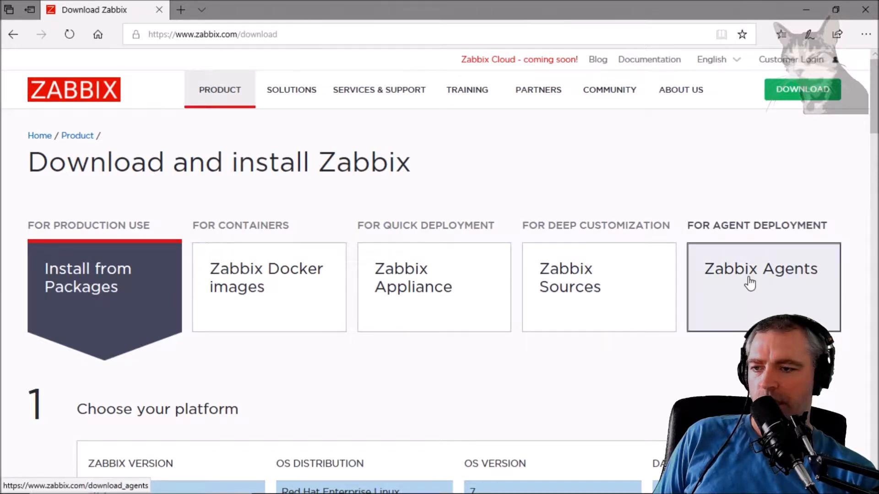
# Step: Reach the Zabbix agents downloads and scroll to the pre-compiled agents table
pyautogui.click(750, 282)
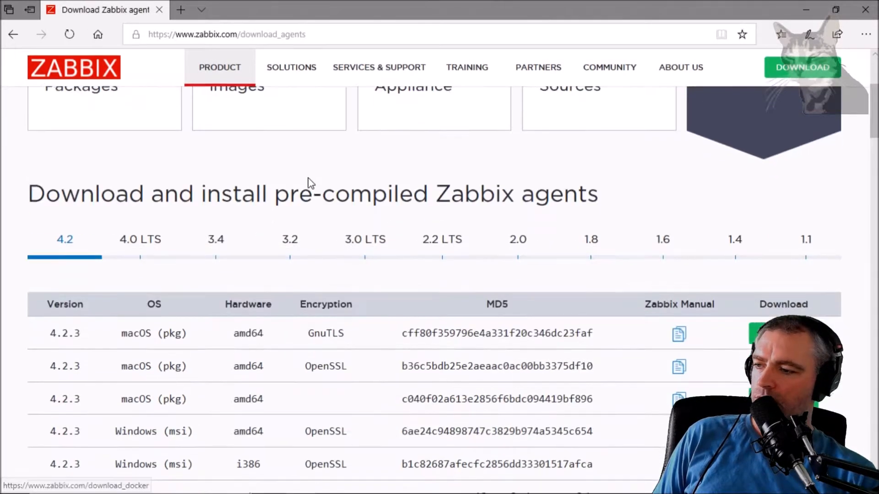
pyautogui.scroll(-3)
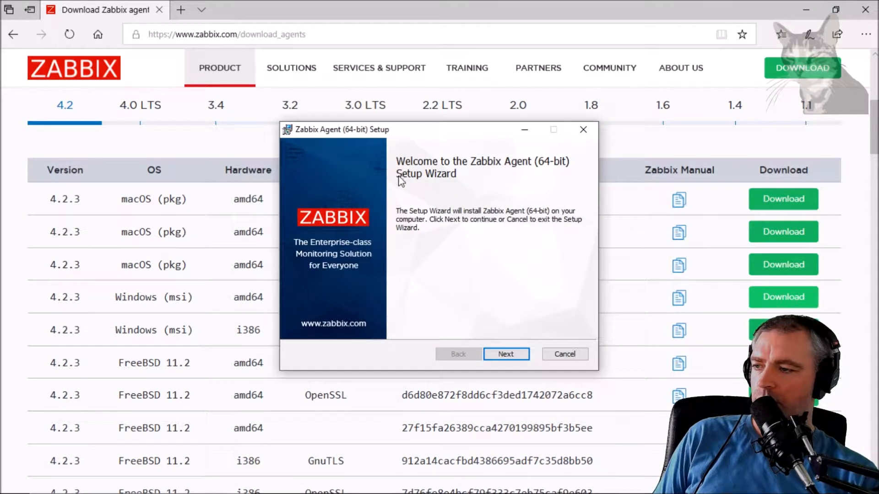
# Step: Enter zabbix.seanwasere.com as the Zabbix server address for host DESKTOP-KQ696P6
pyautogui.click(506, 354)
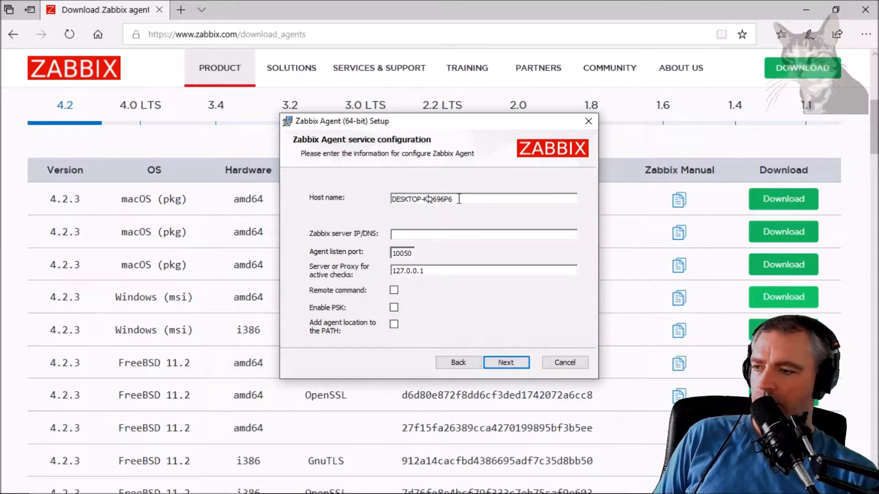
pyautogui.click(484, 234)
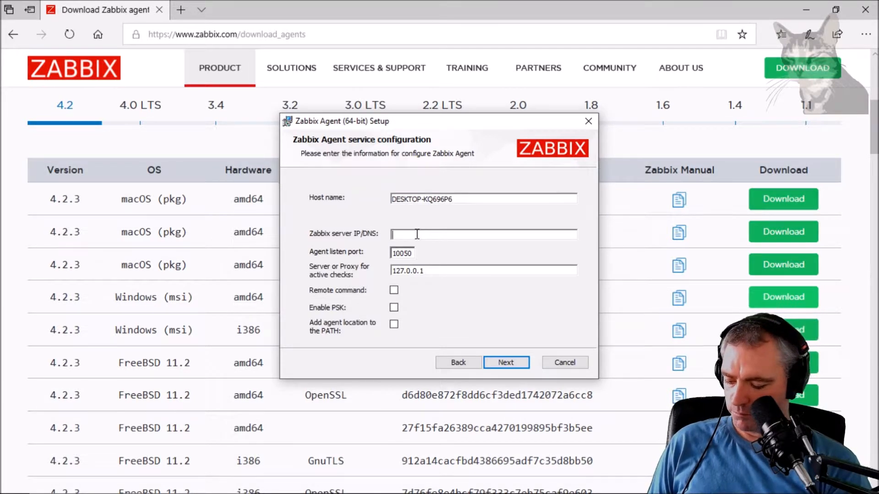
pyautogui.write('zabbix.')
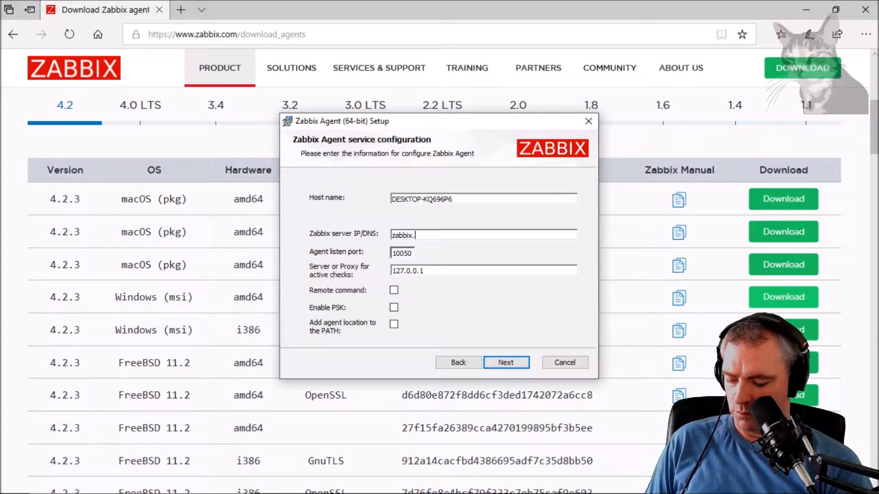
pyautogui.write('seanwasere.com')
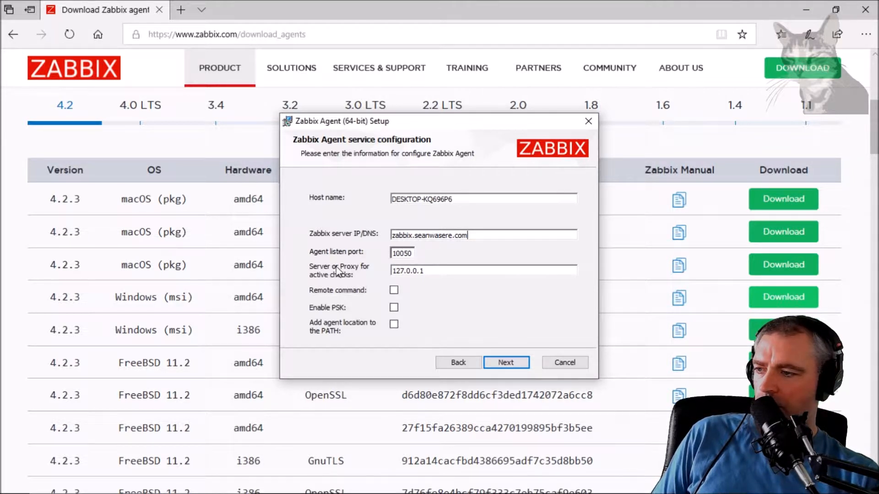
# Step: Use the same address for active checks, keep remote commands disabled, and continue to custom setup
pyautogui.tripleClick(428, 234)
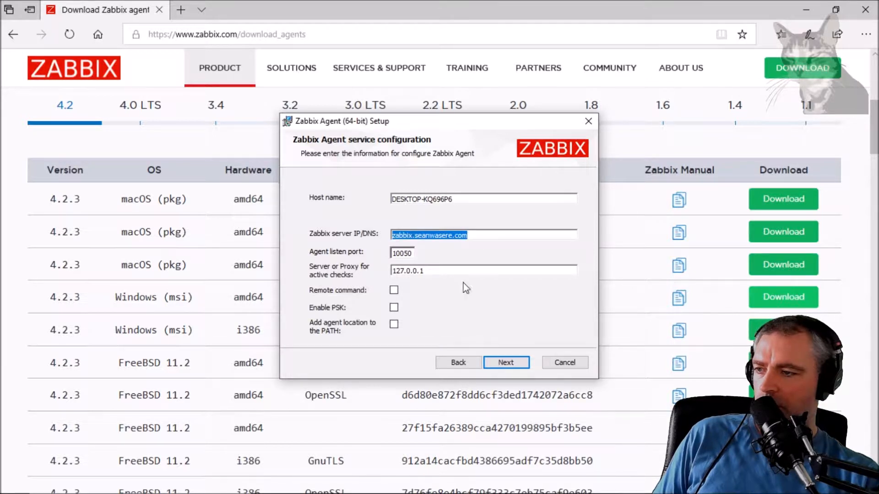
pyautogui.click(394, 290)
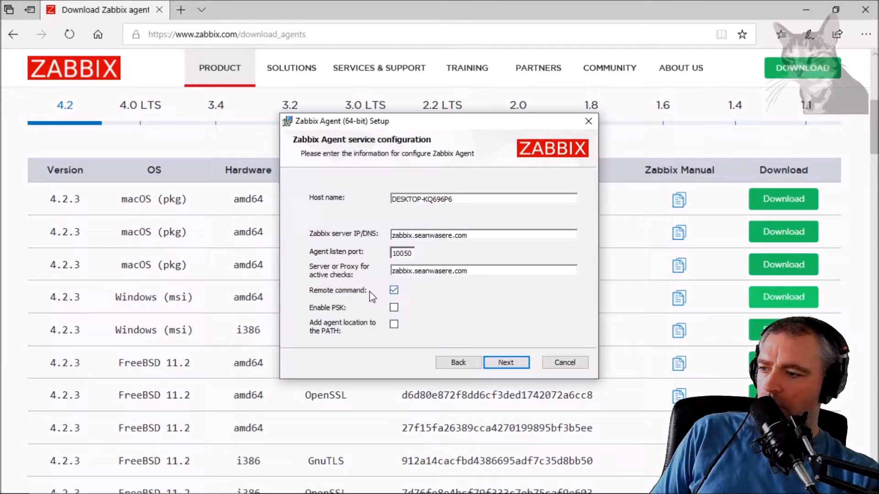
pyautogui.click(394, 290)
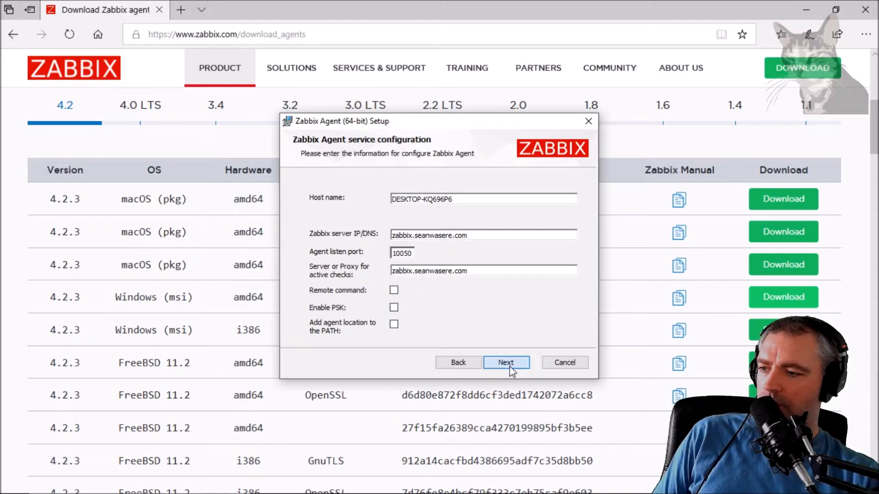
pyautogui.click(506, 362)
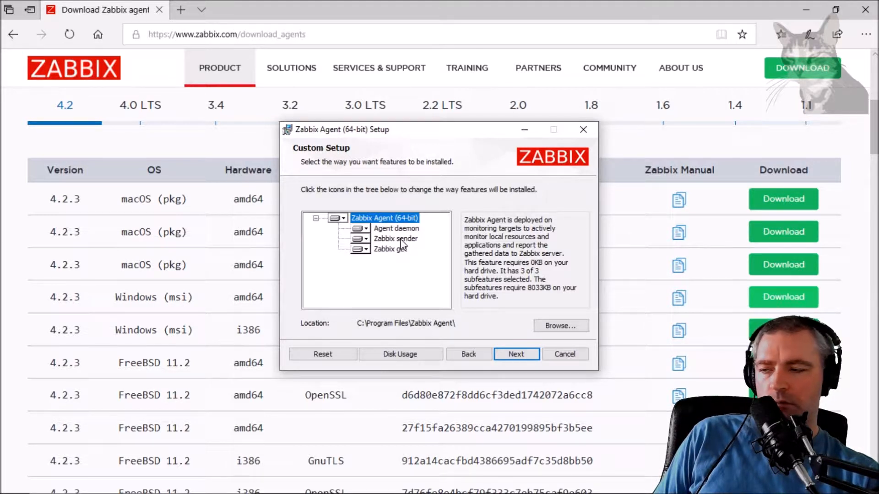
pyautogui.moveTo(359, 334)
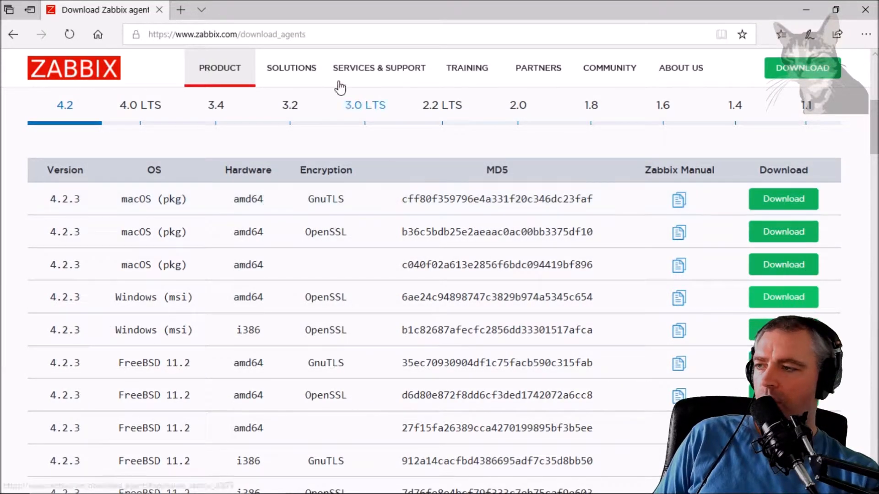
pyautogui.moveTo(362, 104)
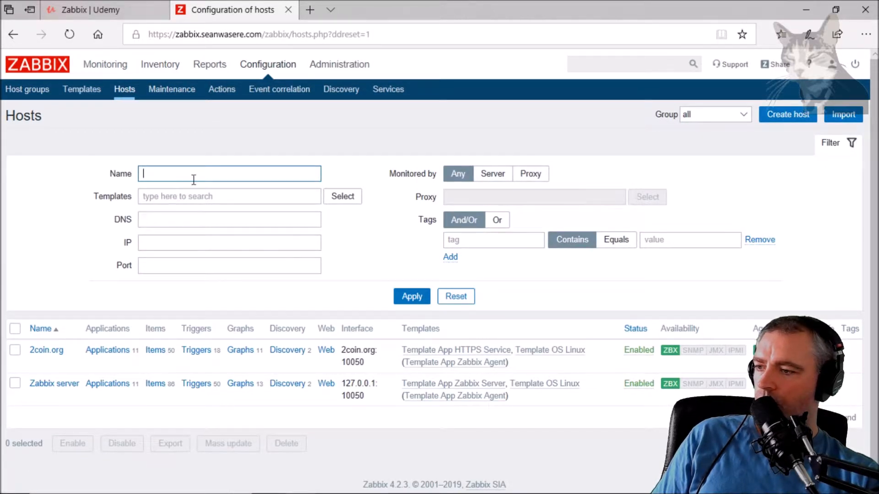
pyautogui.moveTo(772, 191)
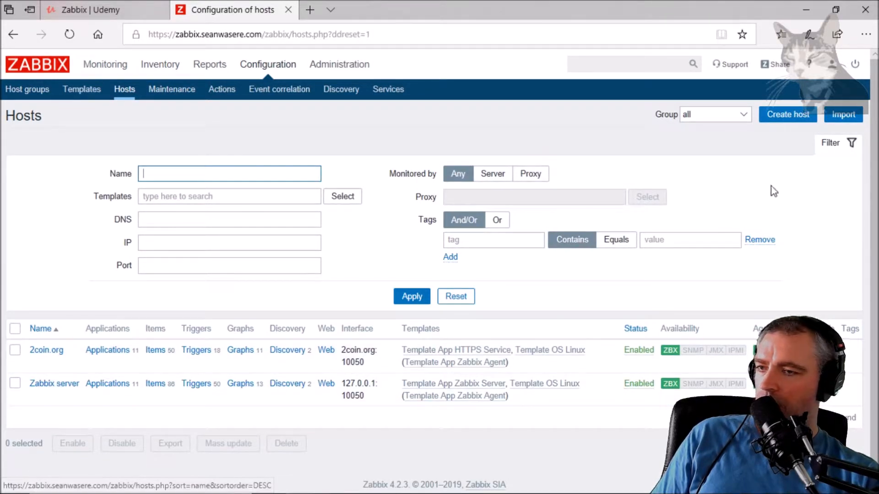
# Step: Start creating a new host from the Configuration > Hosts list
pyautogui.click(787, 114)
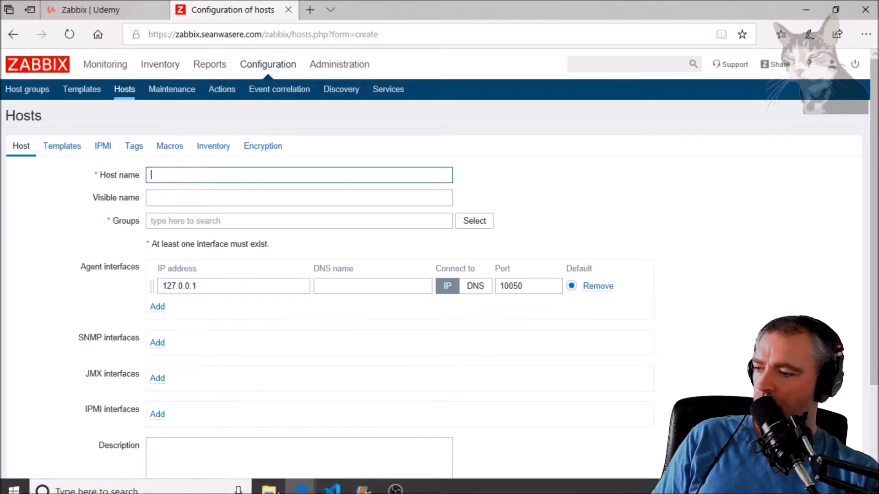
# Step: Run hostname in Command Prompt and enter DESKTOP-KQ696P6 as the host name
pyautogui.click(106, 491)
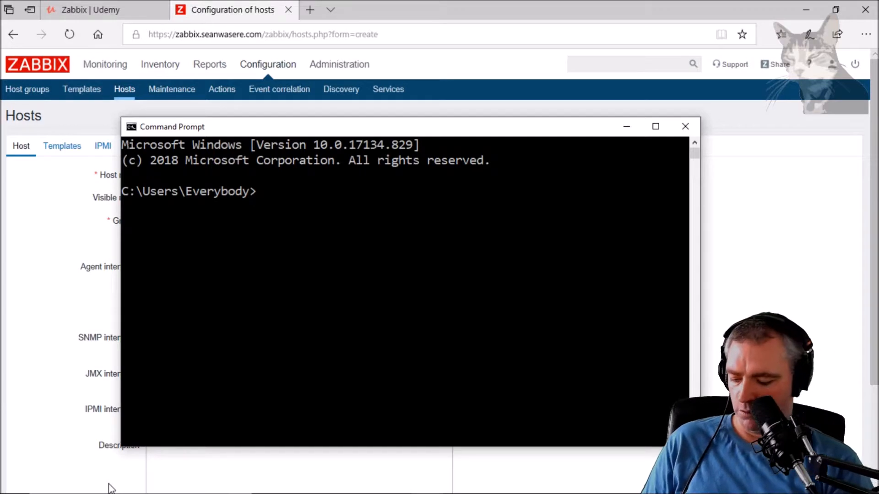
pyautogui.write('hostname')
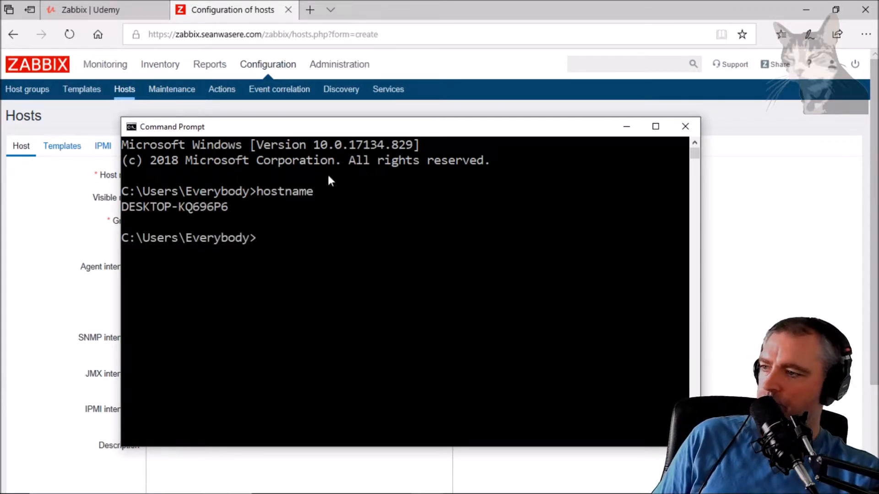
pyautogui.moveTo(120, 207); pyautogui.dragTo(228, 207)
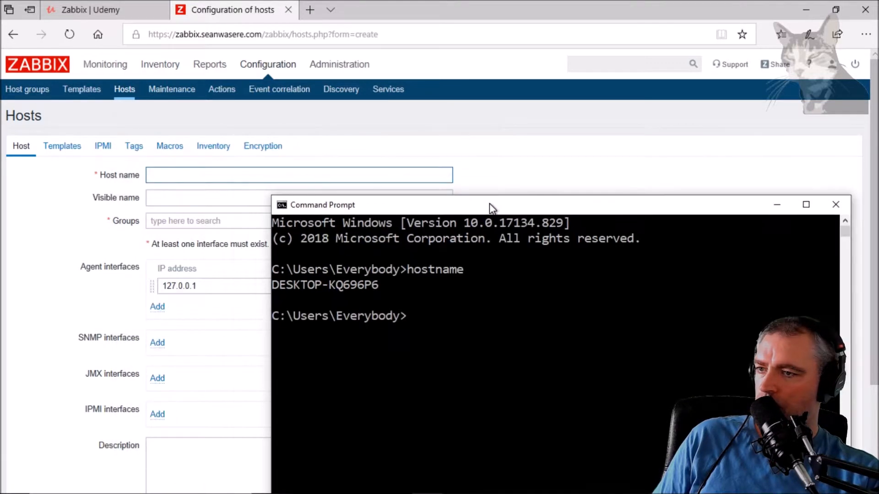
pyautogui.write('DESKTOP-KQ696P6')
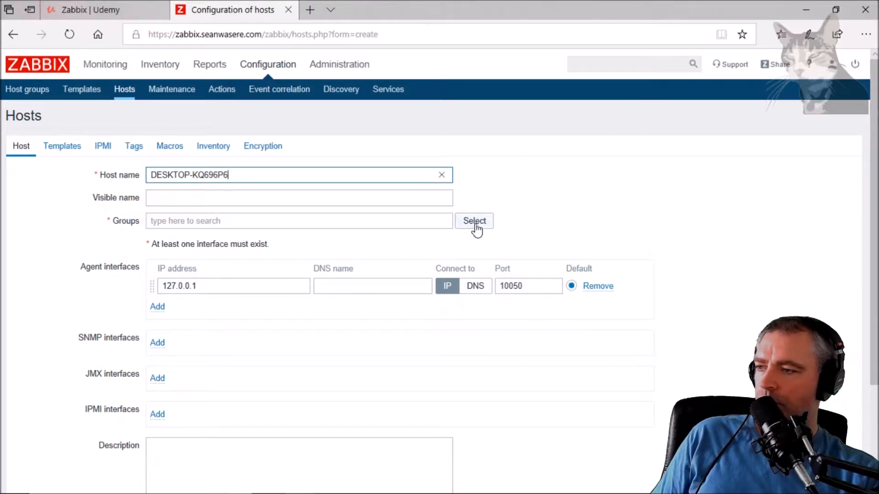
# Step: Review existing host groups, then create and assign a new Windows Servers group
pyautogui.click(474, 220)
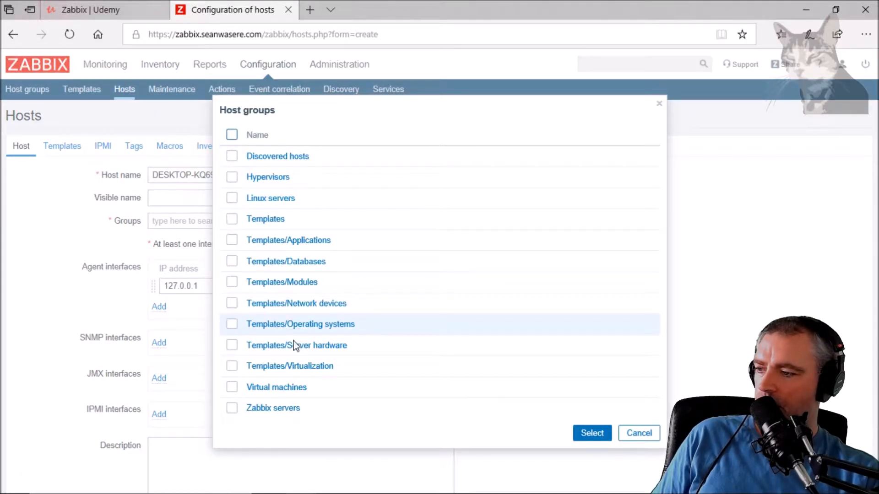
pyautogui.moveTo(295, 375)
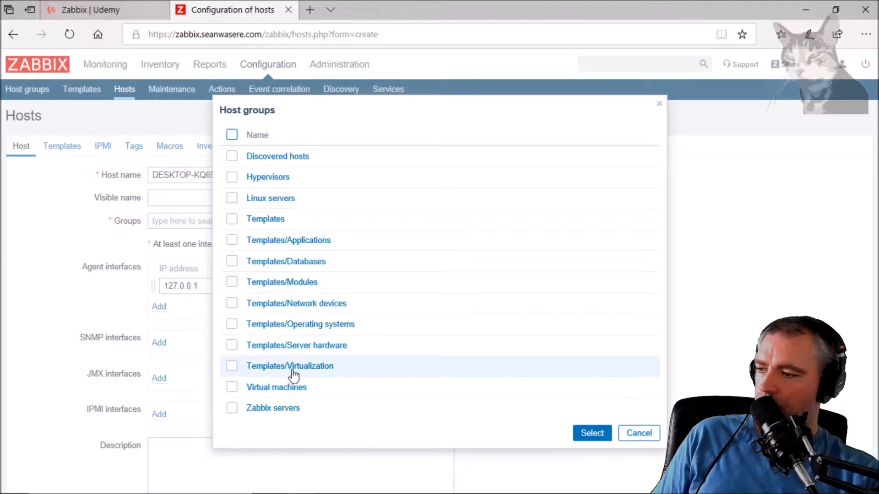
pyautogui.moveTo(287, 256)
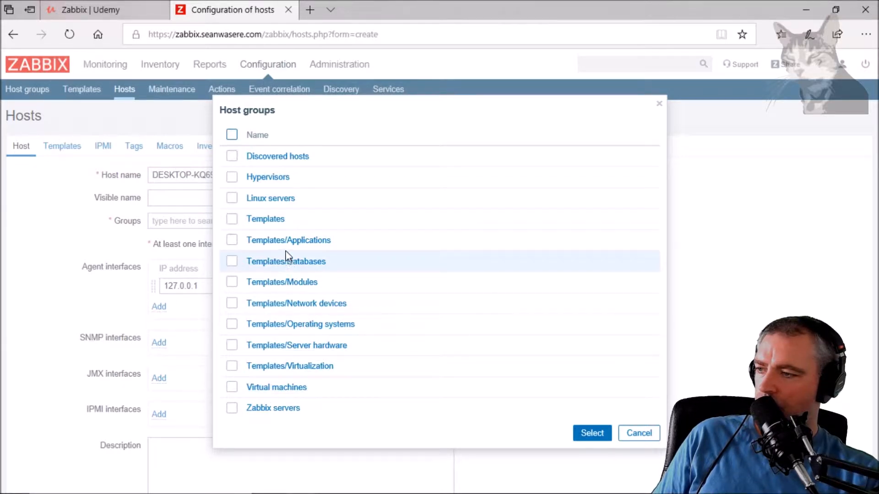
pyautogui.moveTo(263, 175)
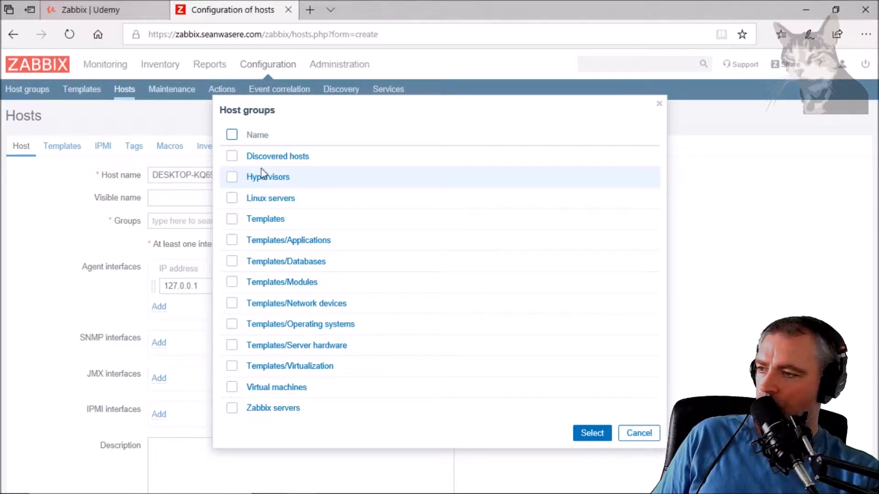
pyautogui.moveTo(268, 212)
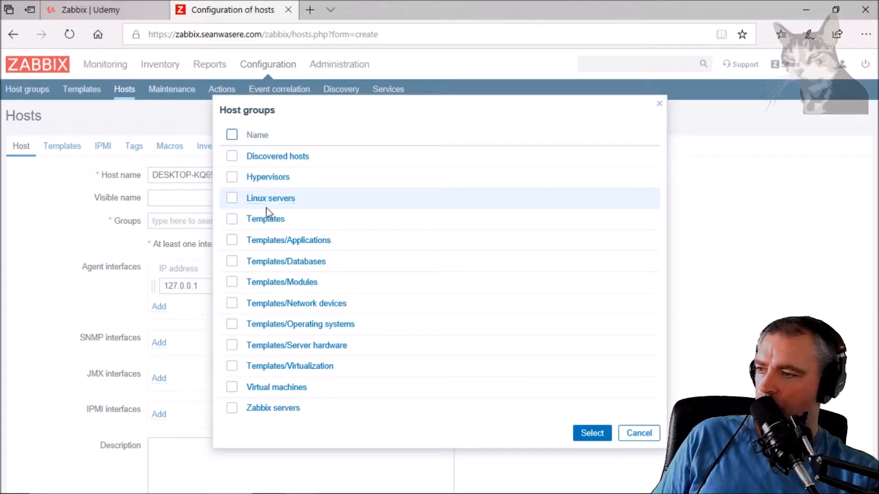
pyautogui.moveTo(344, 195)
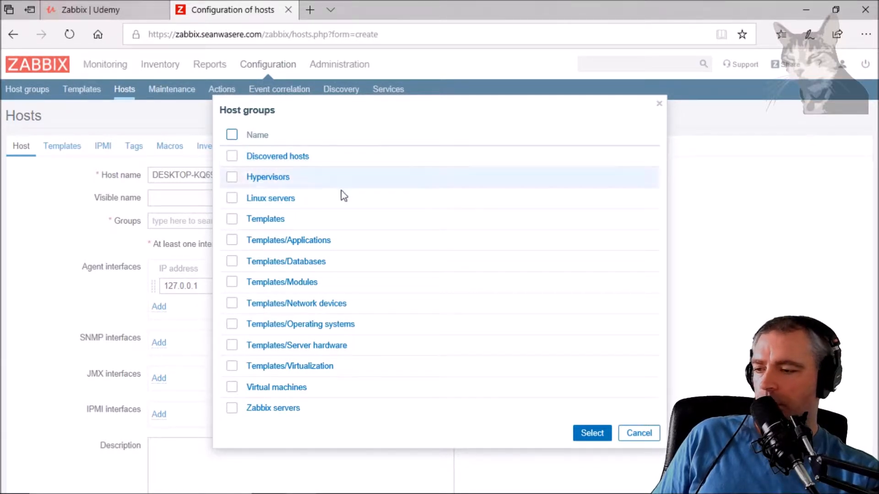
pyautogui.click(639, 433)
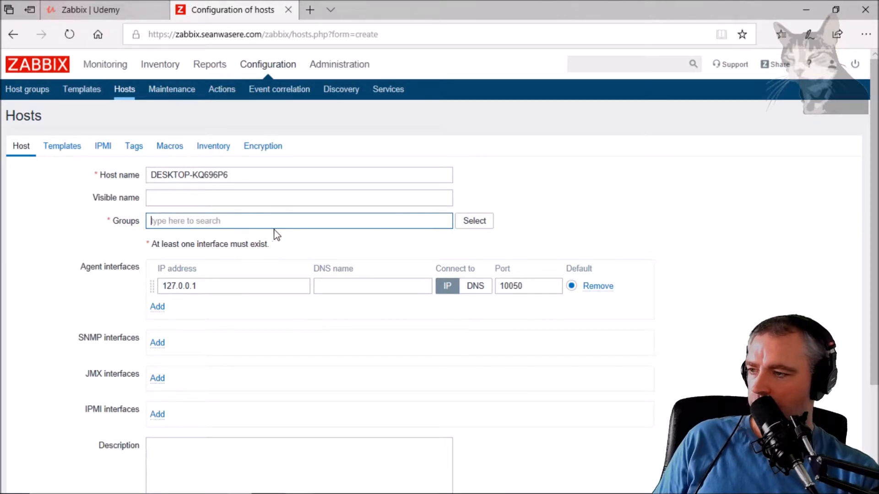
pyautogui.write('W')
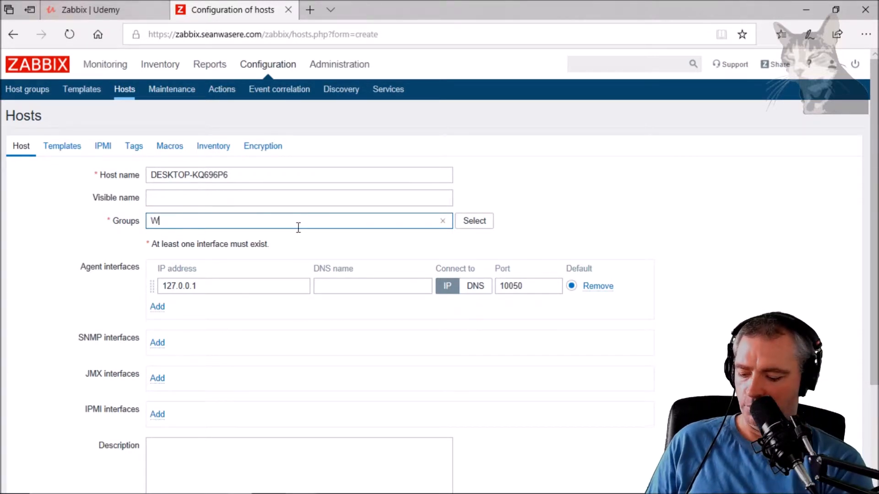
pyautogui.write('indows Servers')
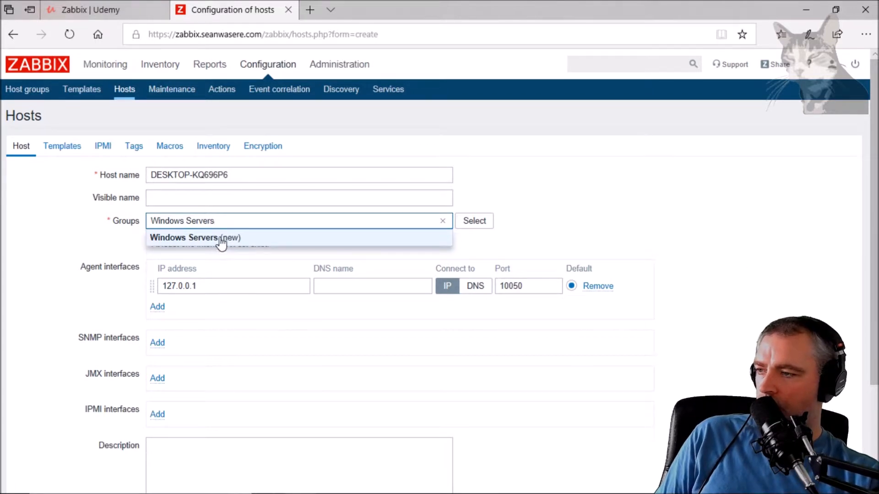
pyautogui.click(195, 238)
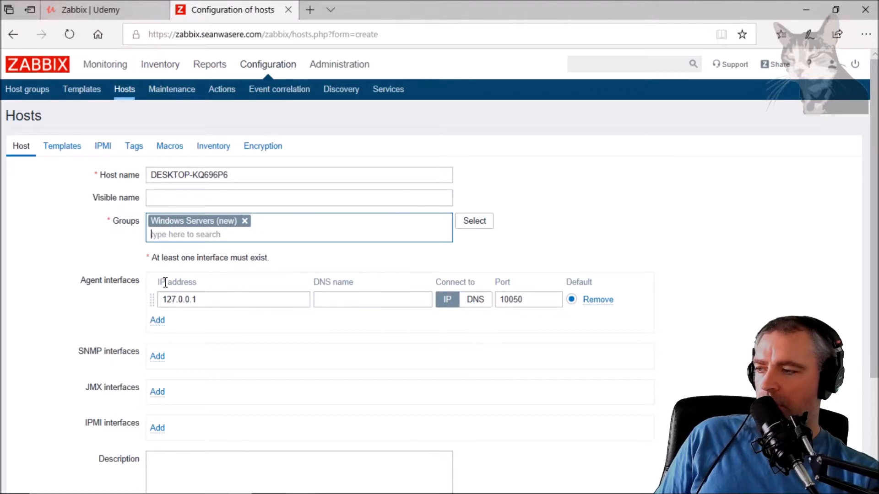
pyautogui.moveTo(217, 273)
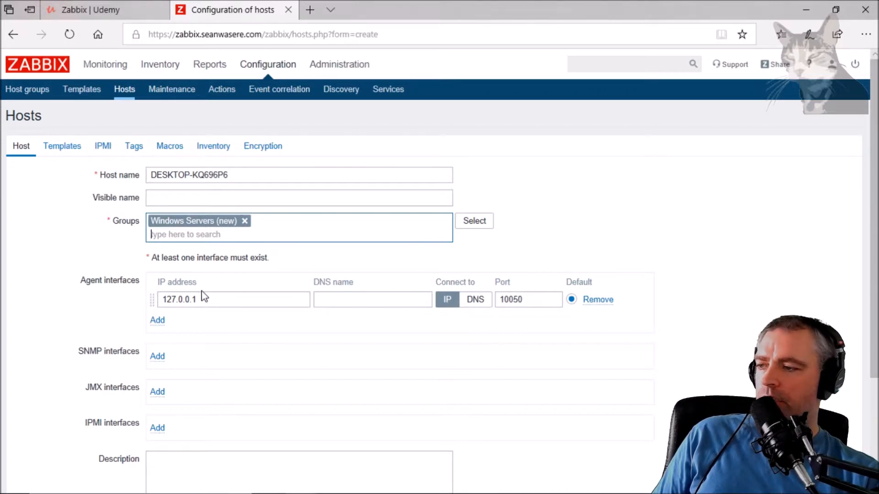
pyautogui.moveTo(255, 264)
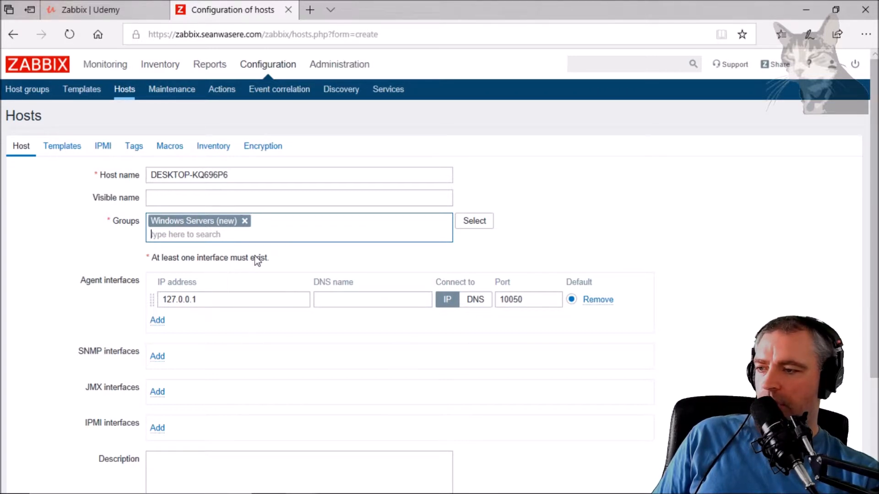
pyautogui.moveTo(208, 315)
pyautogui.write('what is my')
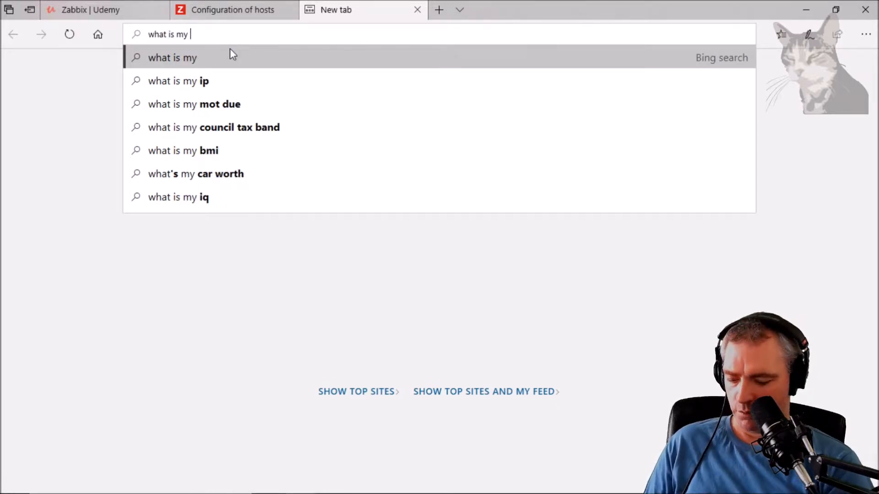
# Step: Set the agent interface IP to 86.137.50.241 and move to the template settings
pyautogui.click(177, 80)
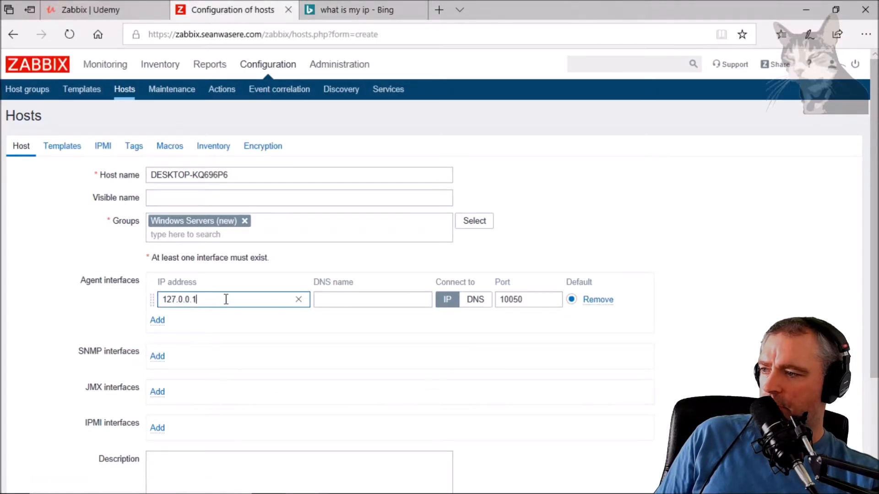
pyautogui.write('86.137.50.241')
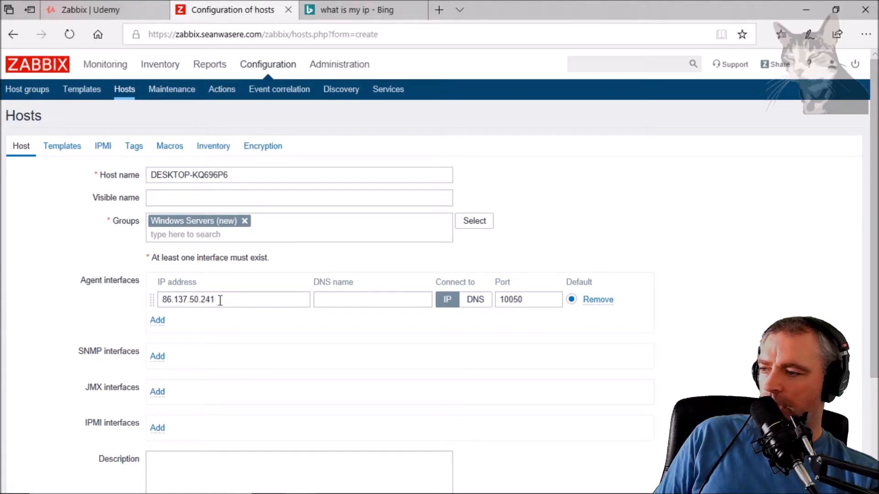
pyautogui.doubleClick(188, 299)
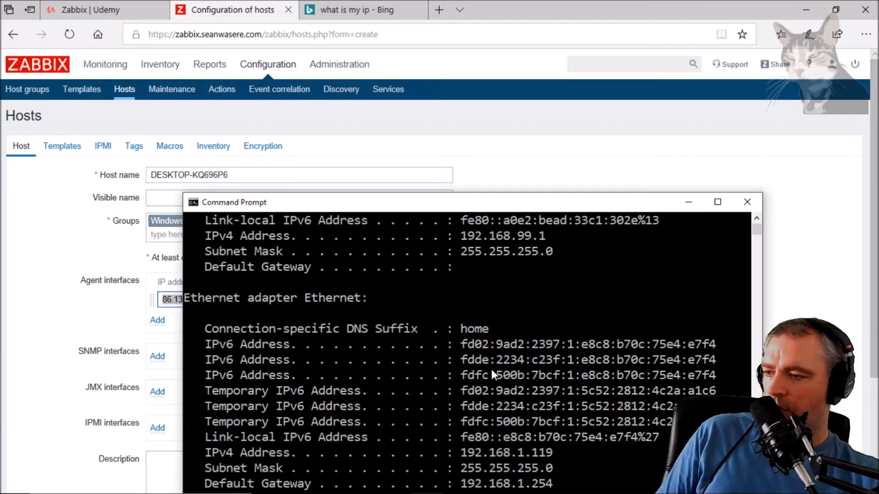
pyautogui.moveTo(465, 457)
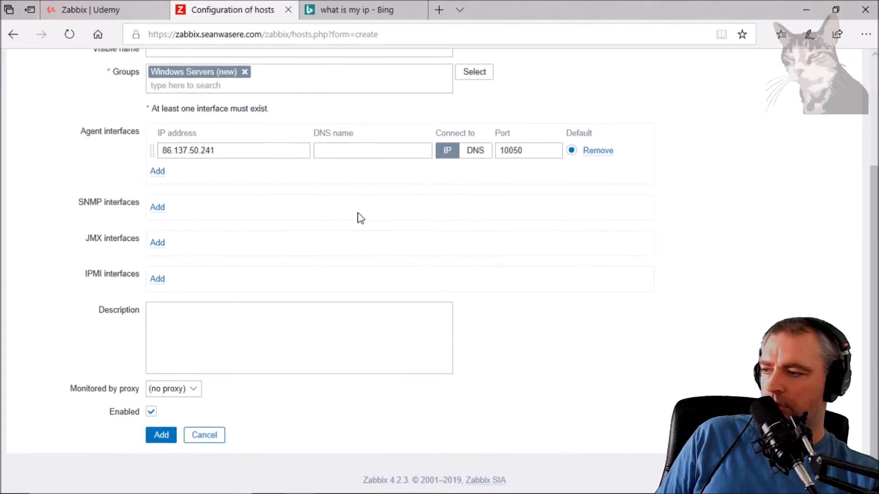
pyautogui.scroll(3)
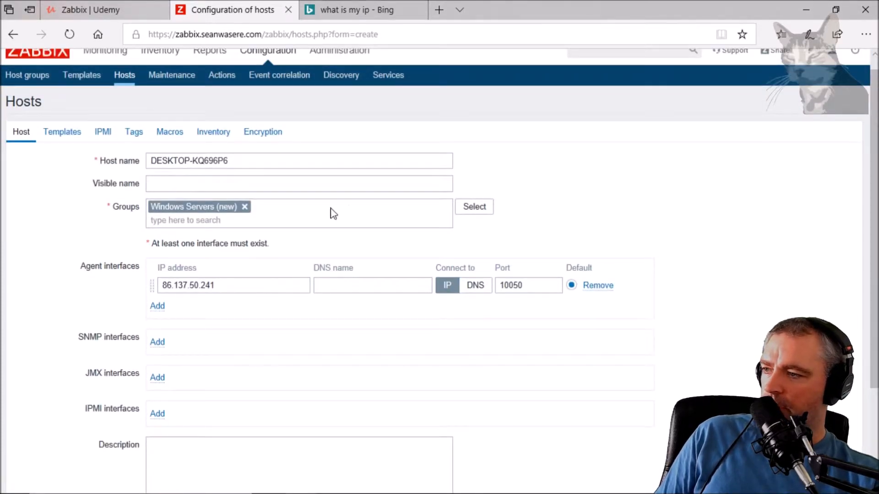
pyautogui.moveTo(122, 172)
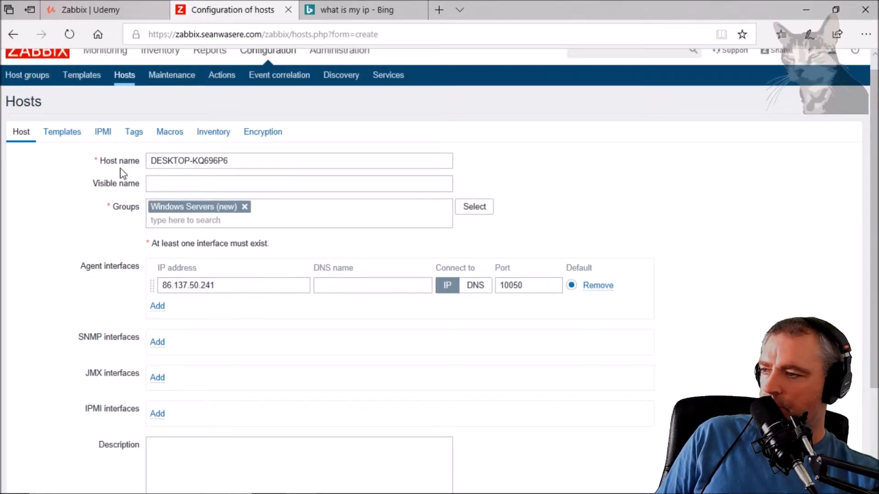
pyautogui.click(62, 146)
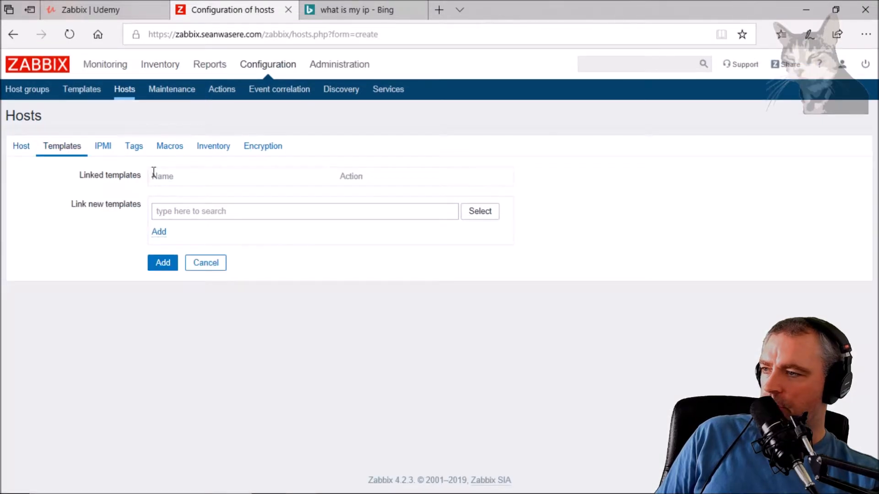
pyautogui.moveTo(185, 169)
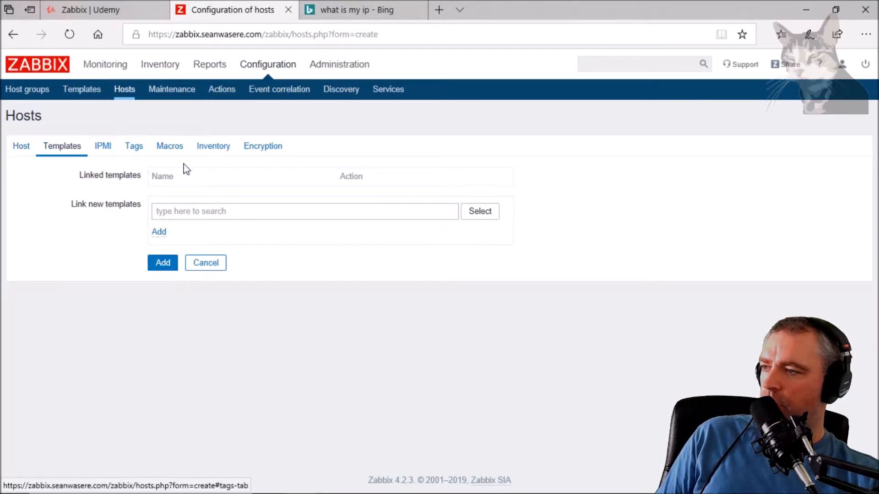
# Step: Choose Template OS Windows from the template list for linking
pyautogui.click(479, 211)
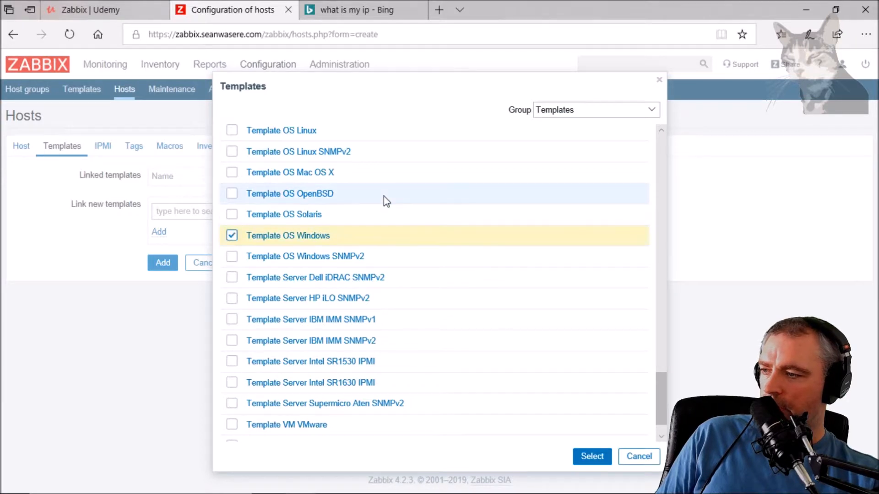
pyautogui.click(592, 457)
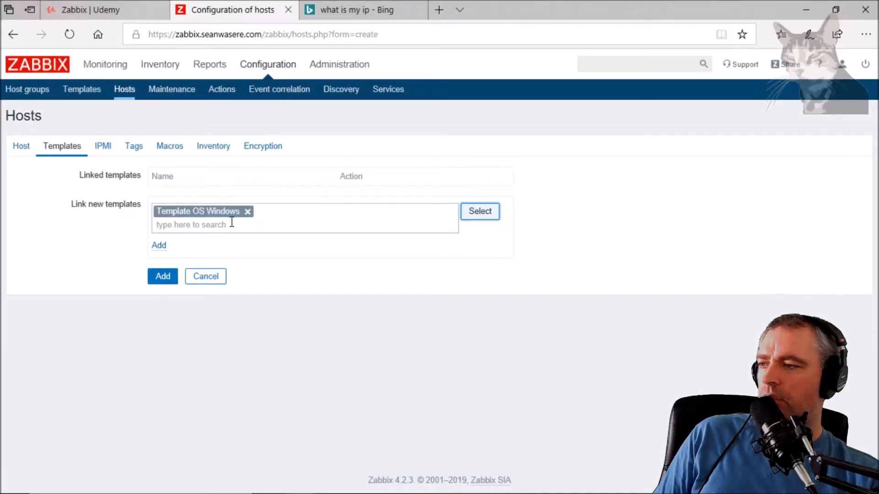
pyautogui.moveTo(436, 221)
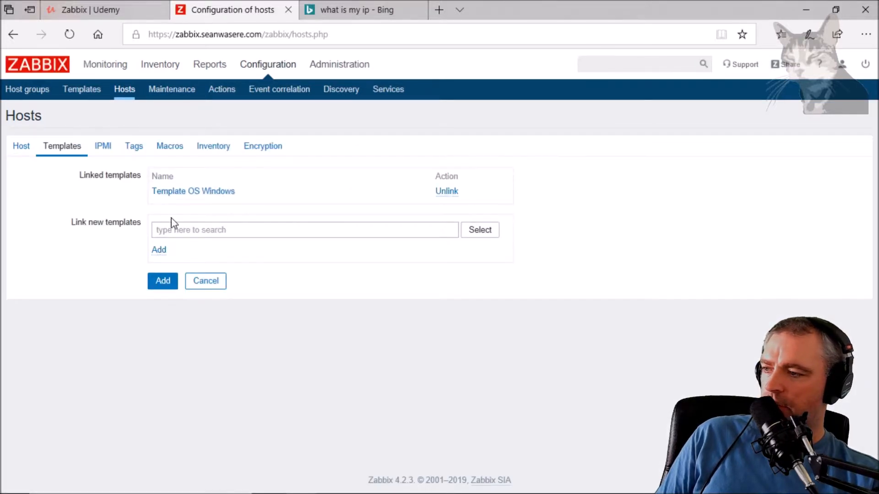
# Step: Add the host and review DESKTOP-KQ696P6 with 86.137.50.241:10050 in the hosts list
pyautogui.click(163, 281)
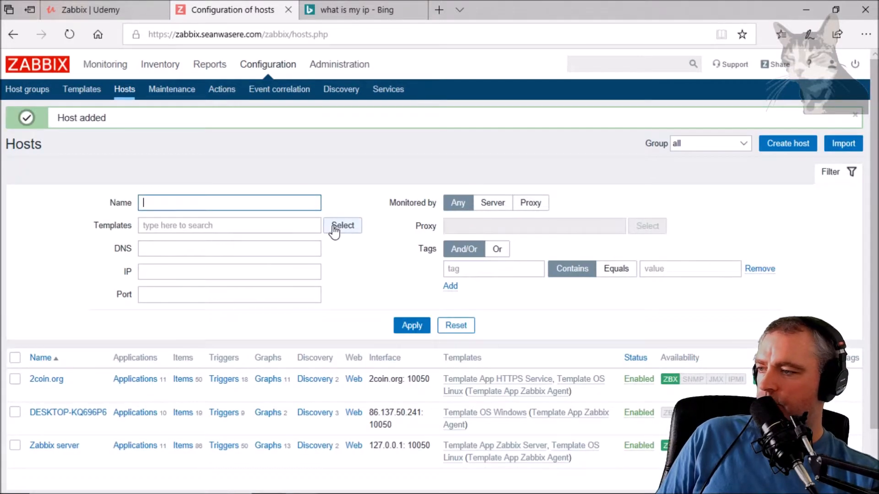
pyautogui.scroll(-3)
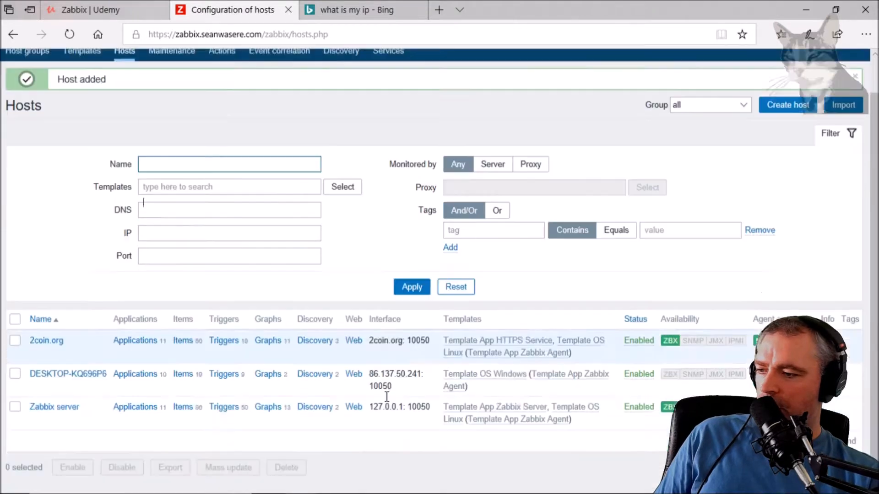
pyautogui.scroll(-3)
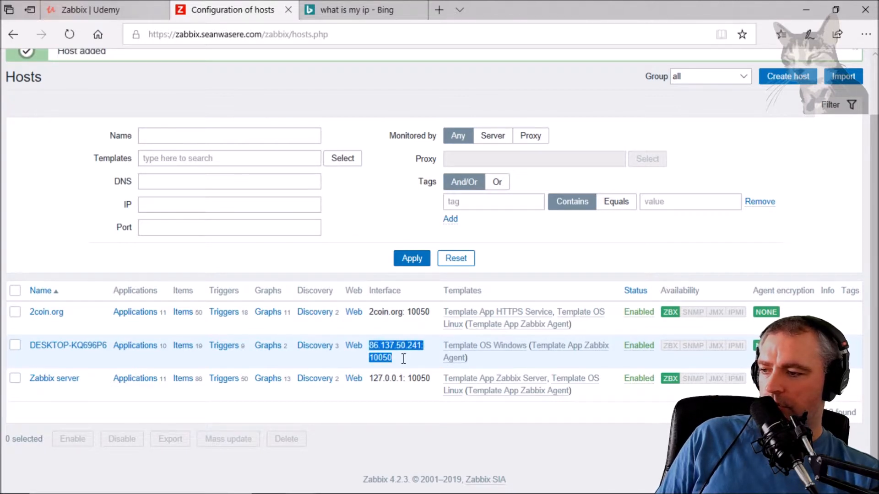
pyautogui.moveTo(81, 352)
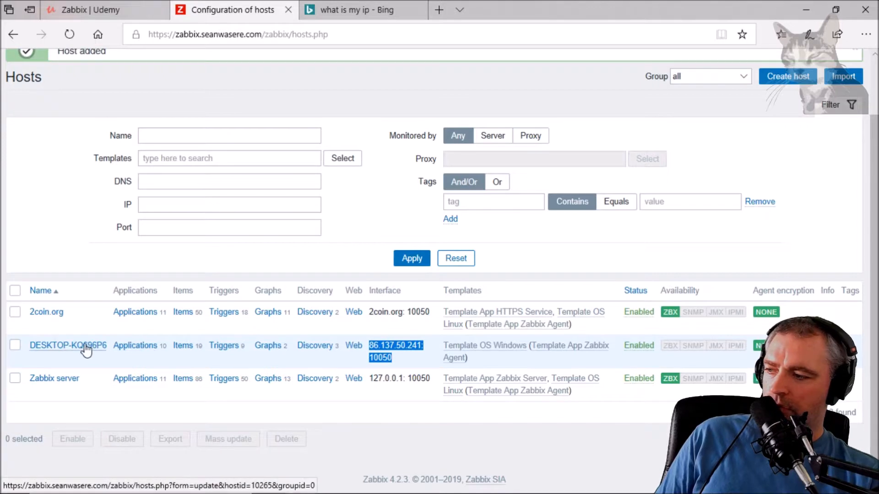
pyautogui.moveTo(49, 352)
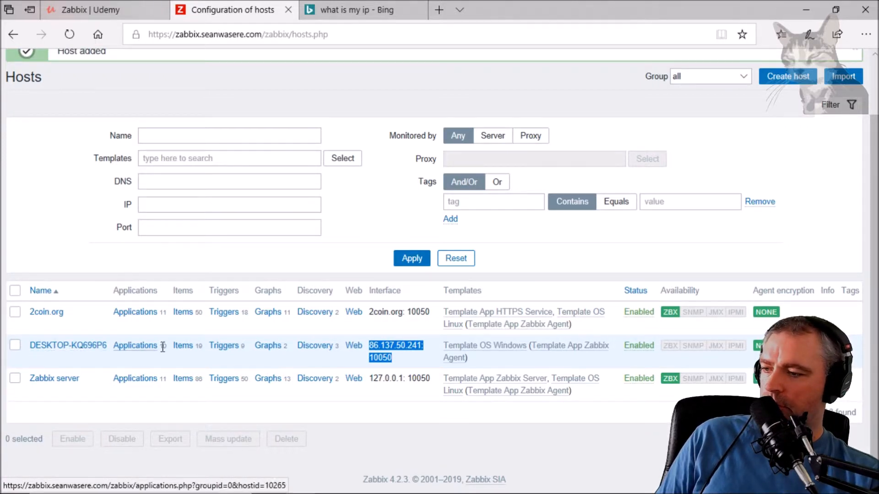
# Step: On the router's port forwarding page, pick zabbix 10050 and device DESKTOP-KQ696P6
pyautogui.click(363, 9)
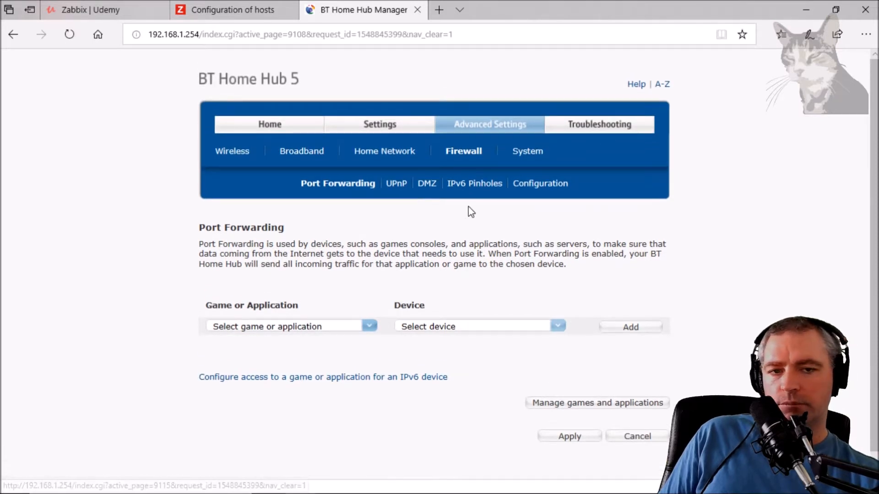
pyautogui.moveTo(473, 157)
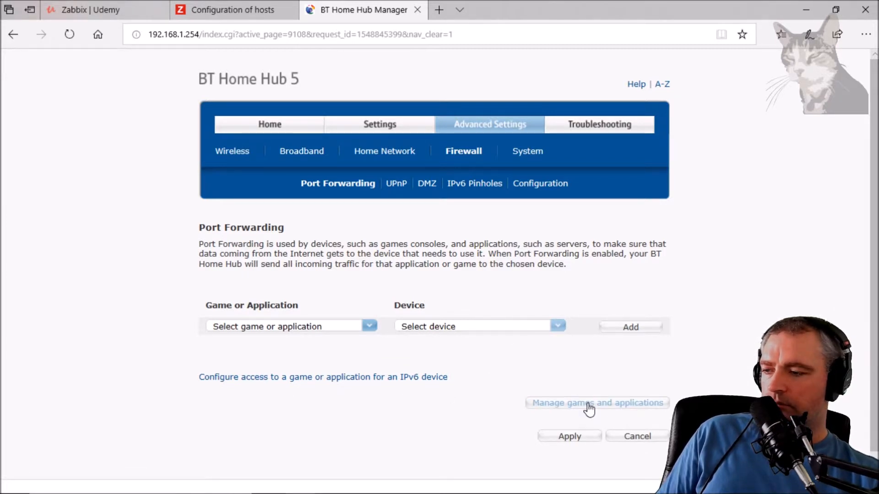
pyautogui.moveTo(537, 366)
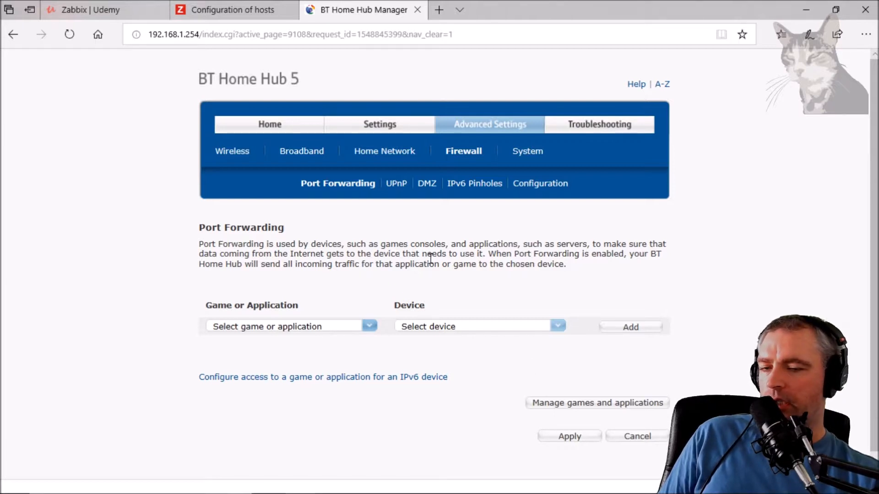
pyautogui.moveTo(425, 258)
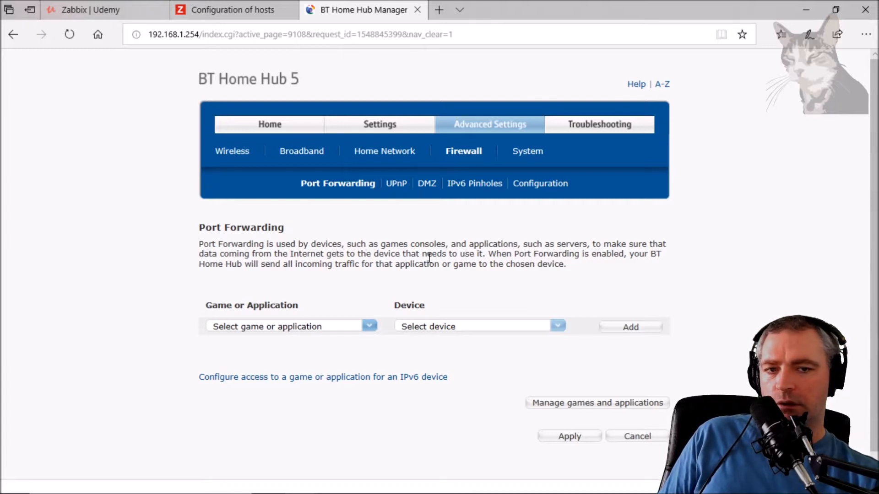
pyautogui.moveTo(414, 249)
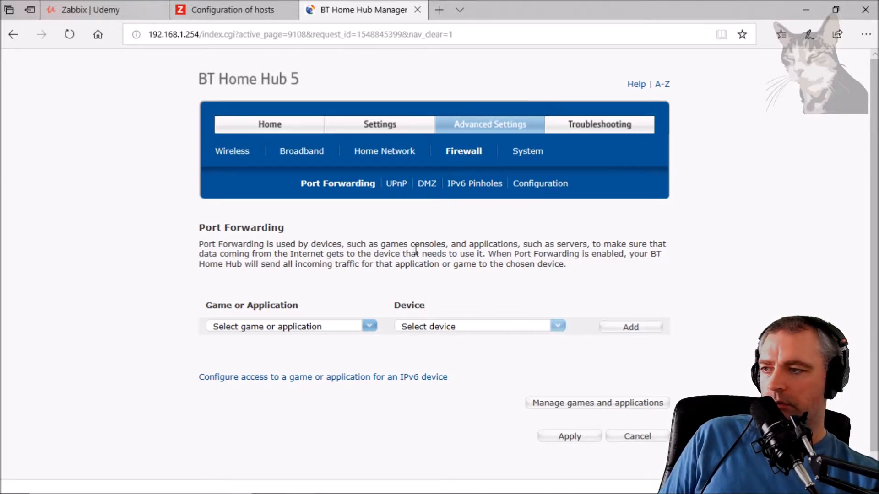
pyautogui.moveTo(283, 319)
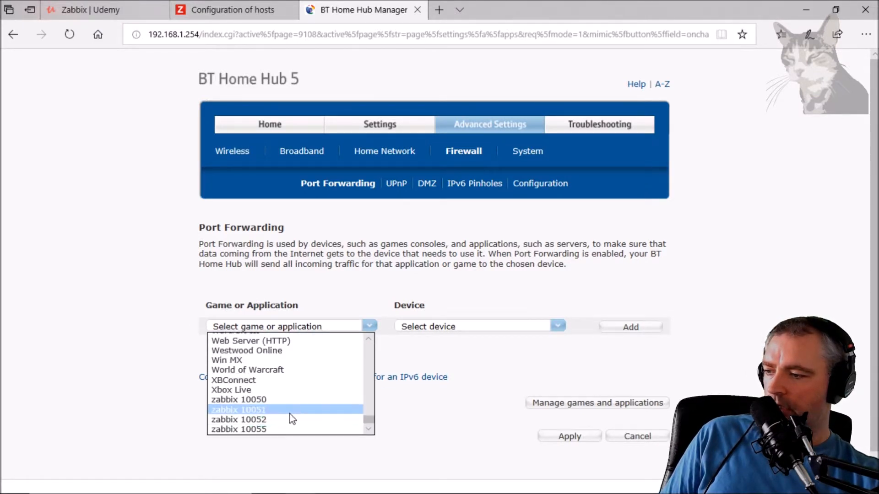
pyautogui.moveTo(251, 404)
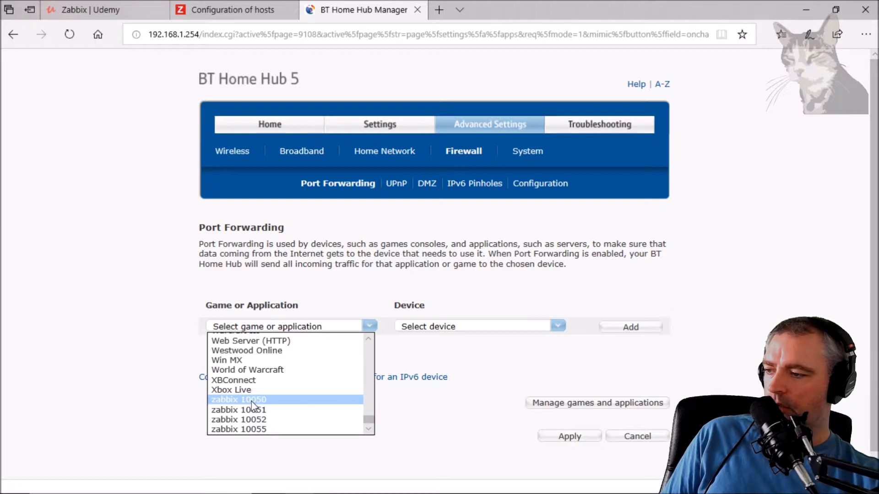
pyautogui.click(238, 399)
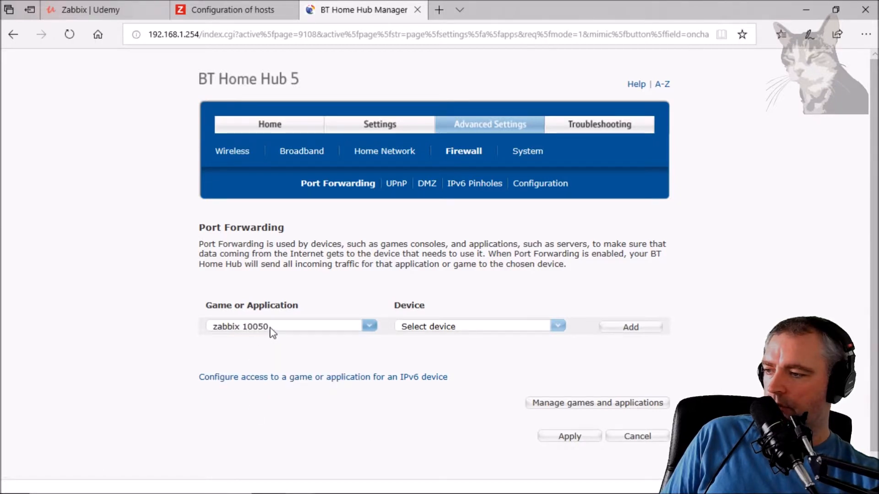
pyautogui.click(558, 325)
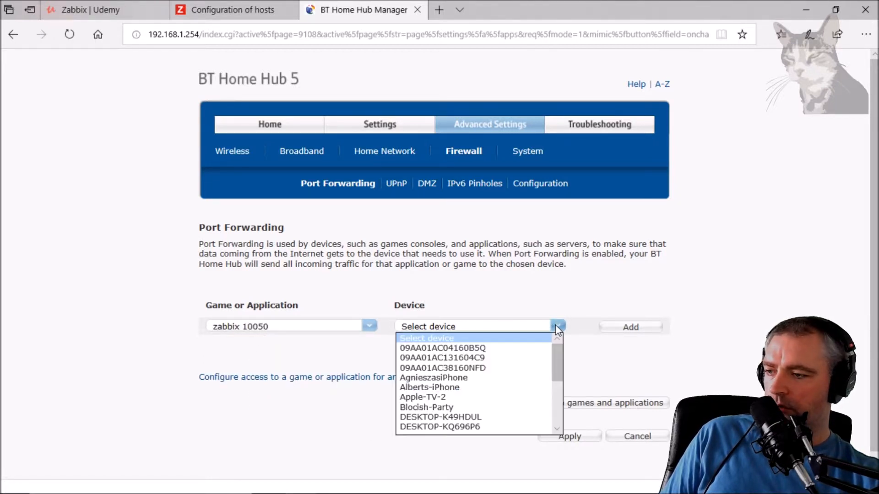
pyautogui.scroll(-3)
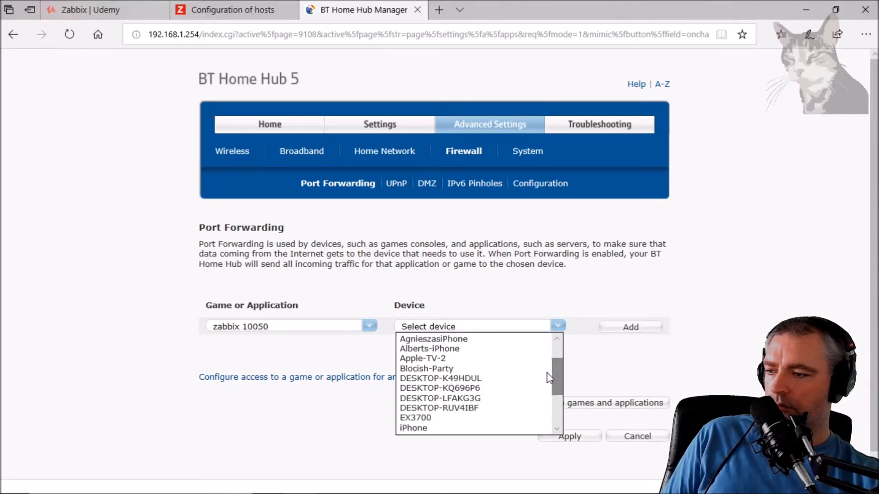
pyautogui.click(439, 388)
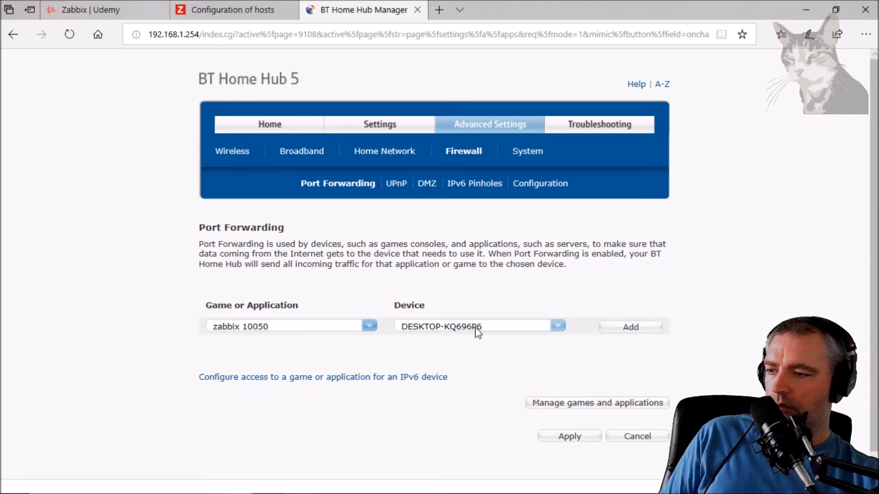
# Step: Add and apply the forwarding rule, then return to the Zabbix hosts list
pyautogui.click(631, 327)
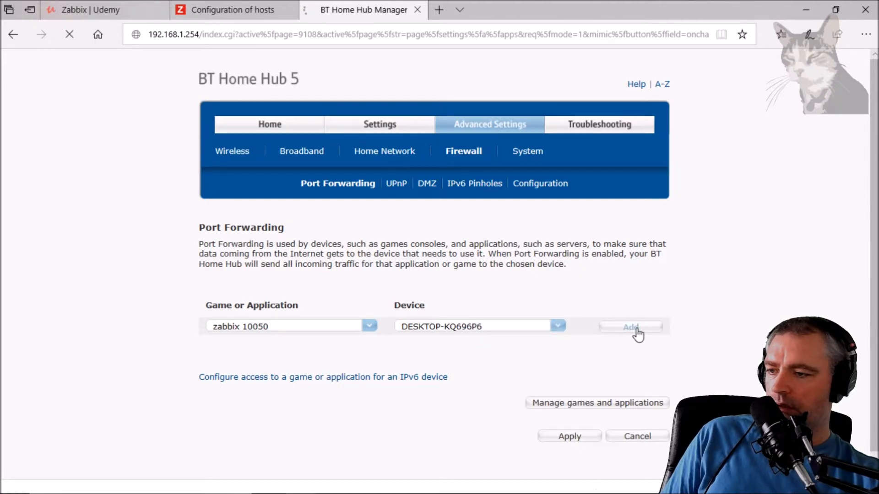
pyautogui.click(630, 327)
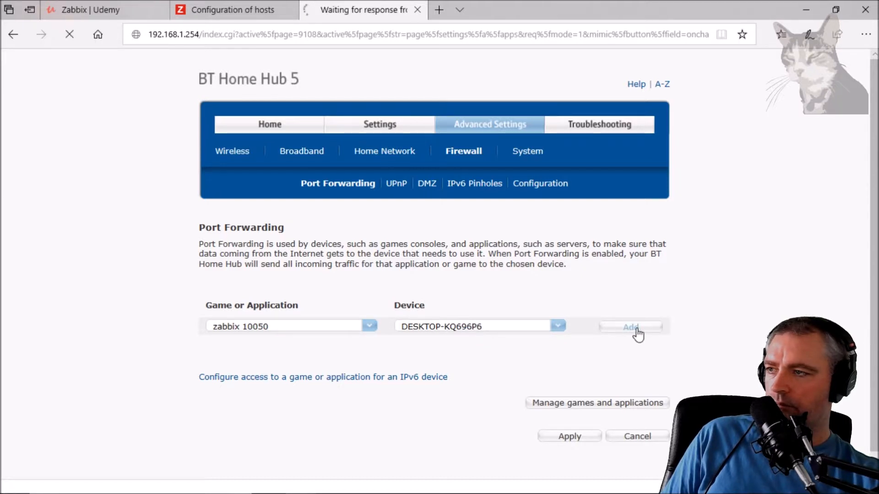
pyautogui.click(630, 327)
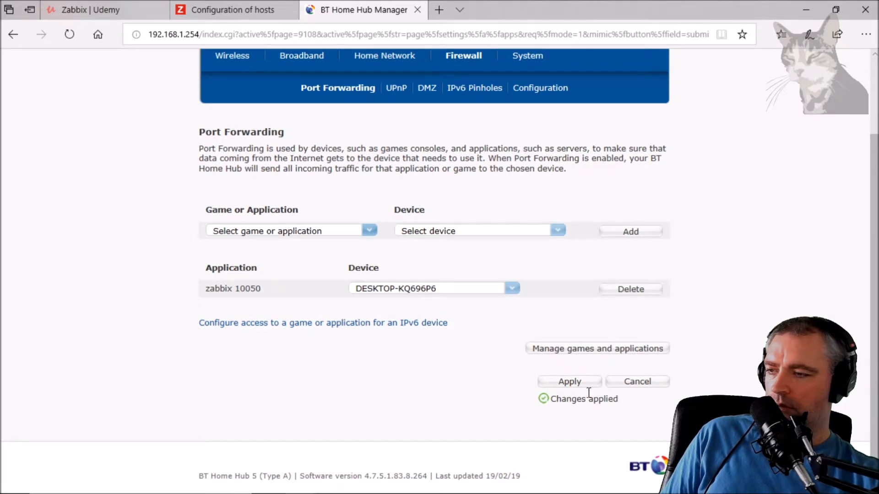
pyautogui.scroll(3)
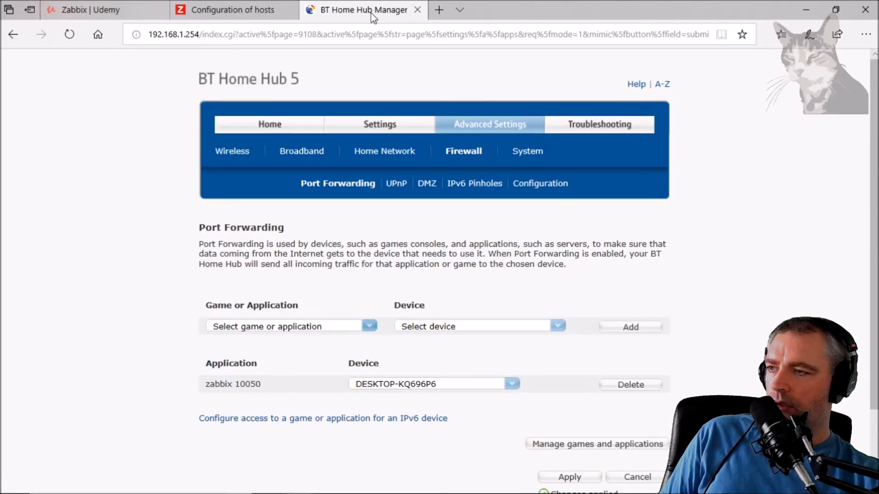
pyautogui.click(232, 9)
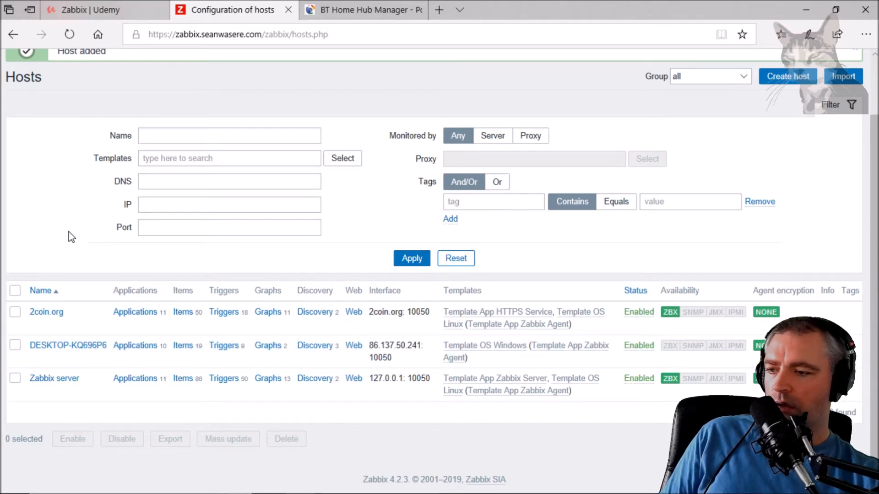
pyautogui.moveTo(77, 238)
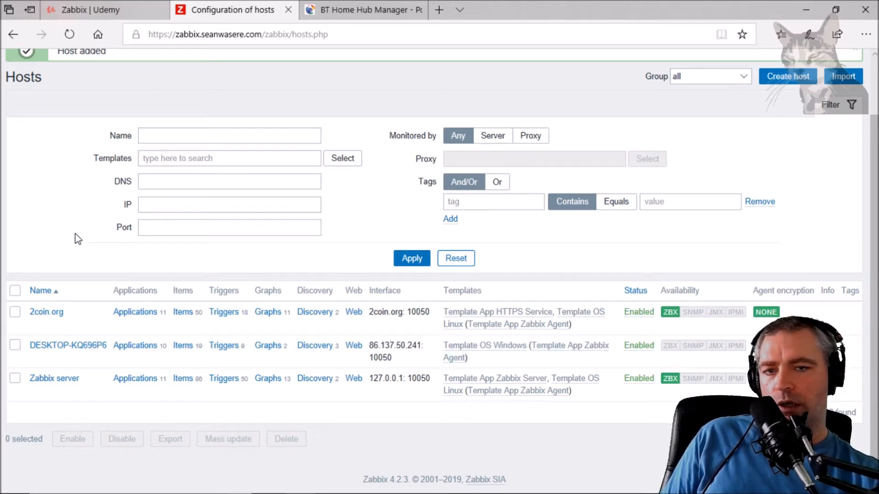
pyautogui.moveTo(104, 337)
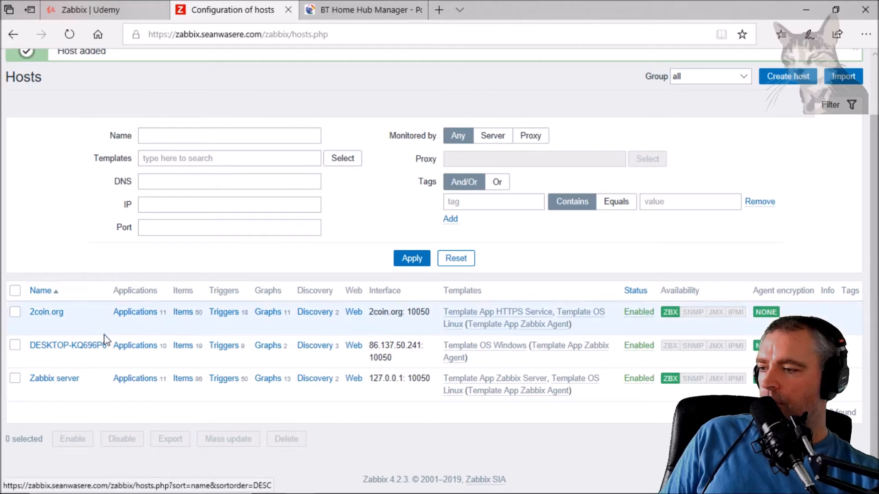
pyautogui.moveTo(667, 341)
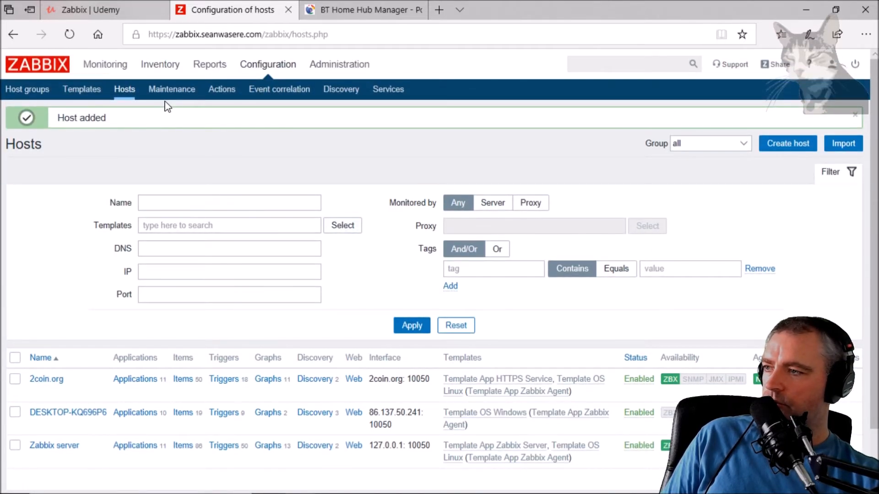
# Step: Reload the hosts list to recheck DESKTOP-KQ696P6 agent availability, which still fails
pyautogui.click(124, 90)
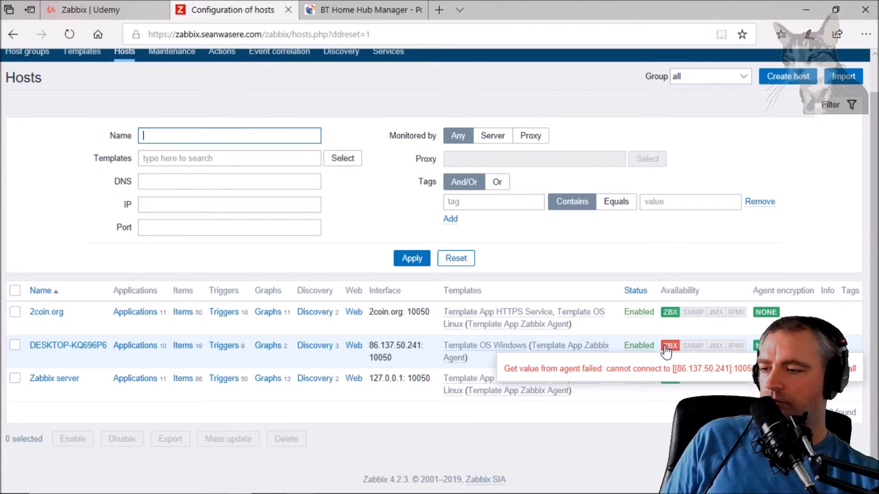
# Step: Restart the Zabbix Agent service from Task Manager's Services list, then close Task Manager
pyautogui.rightClick(498, 487)
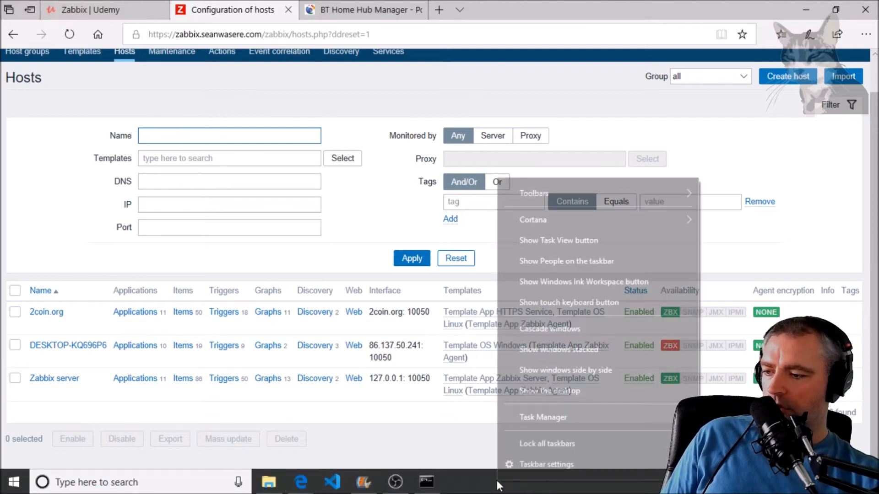
pyautogui.moveTo(538, 422)
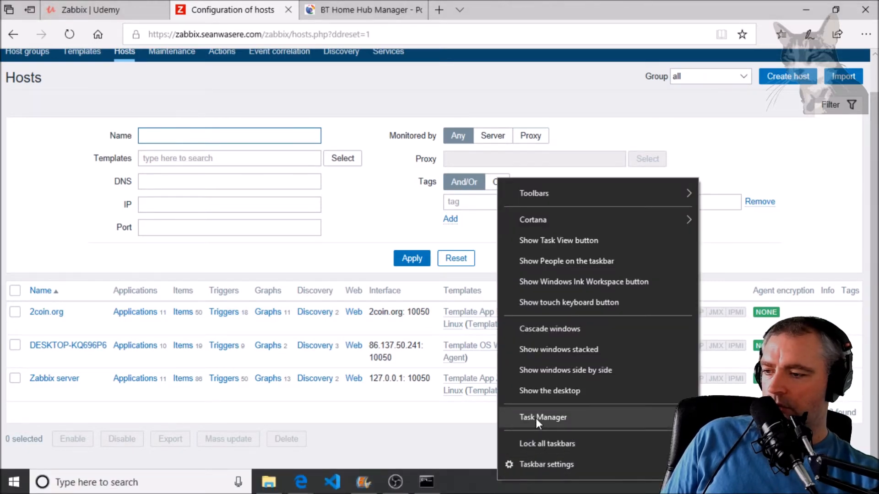
pyautogui.click(542, 417)
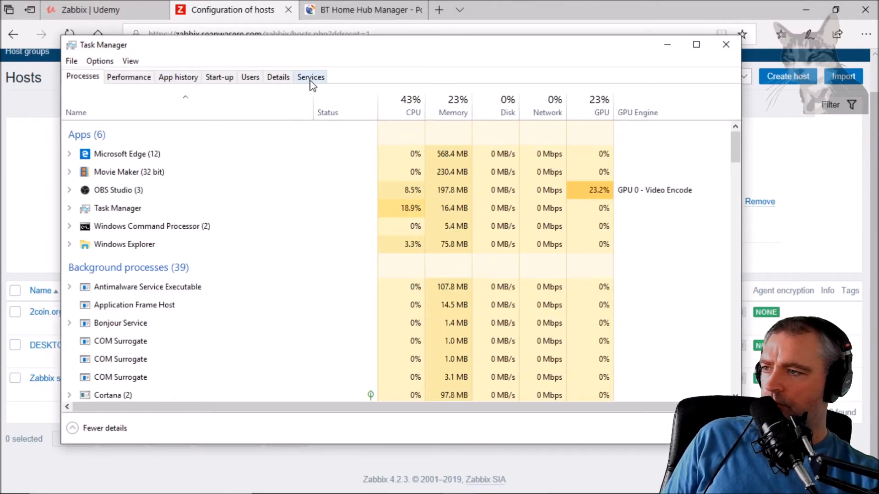
pyautogui.click(311, 77)
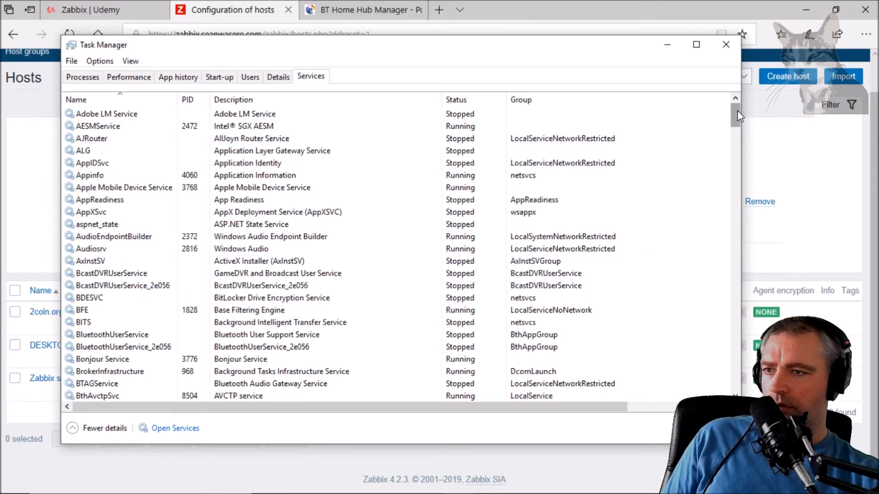
pyautogui.rightClick(94, 383)
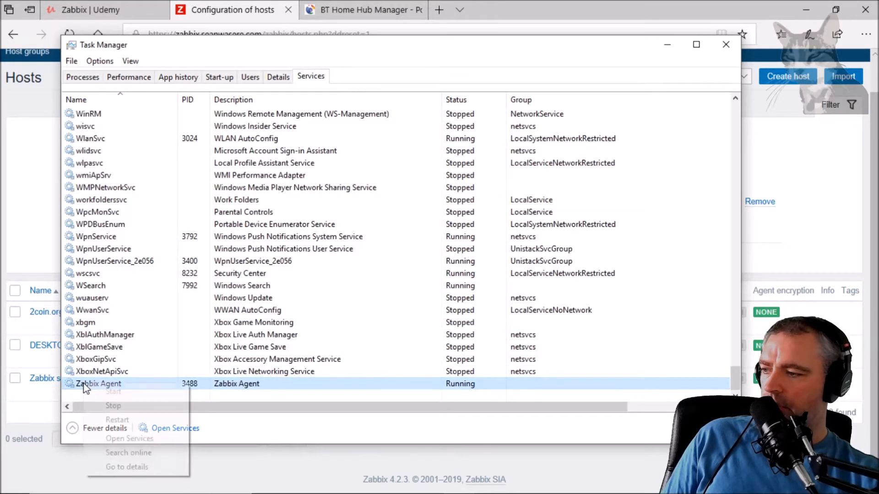
pyautogui.click(113, 406)
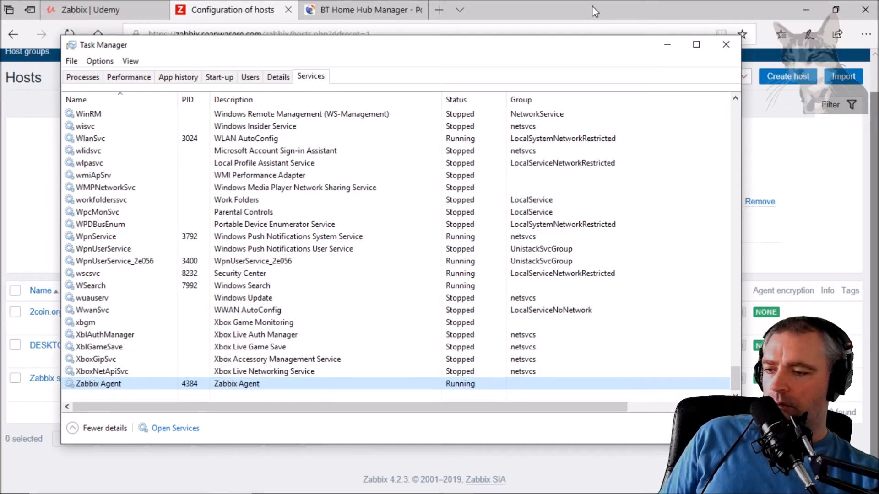
pyautogui.click(726, 44)
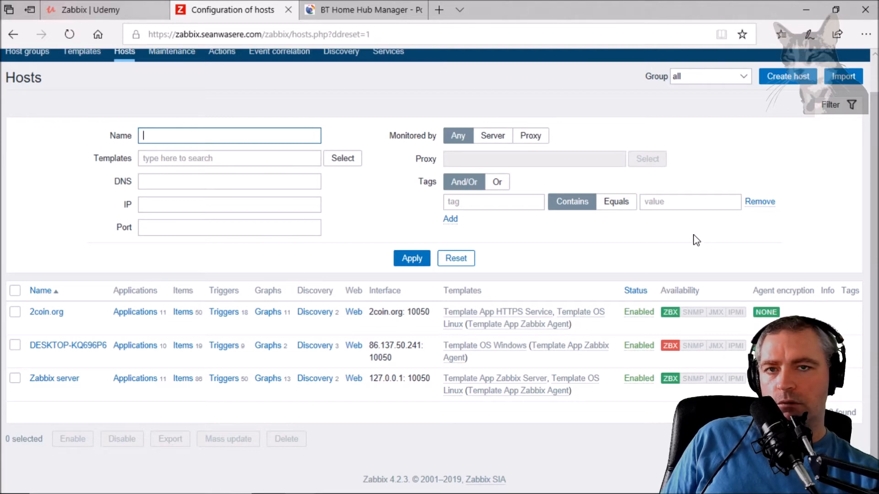
pyautogui.moveTo(496, 395)
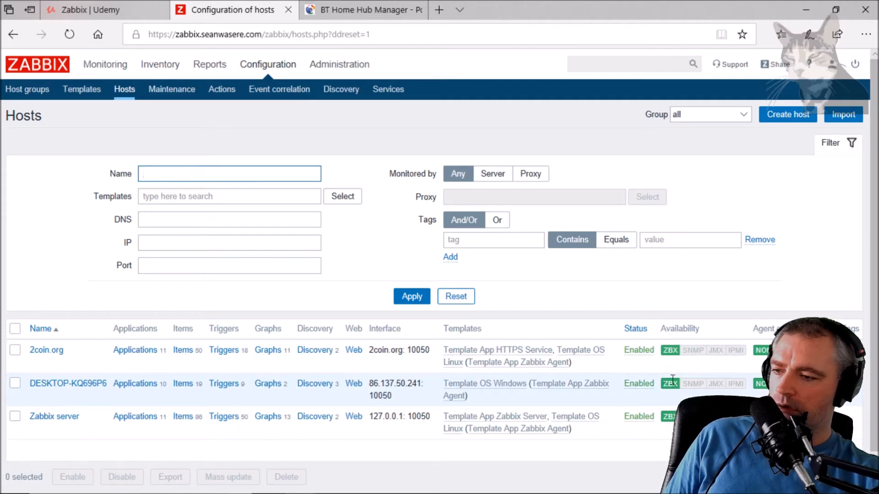
# Step: Scroll the Zabbix page while checking DESKTOP-KQ696P6's green ZBX availability
pyautogui.scroll(-3)
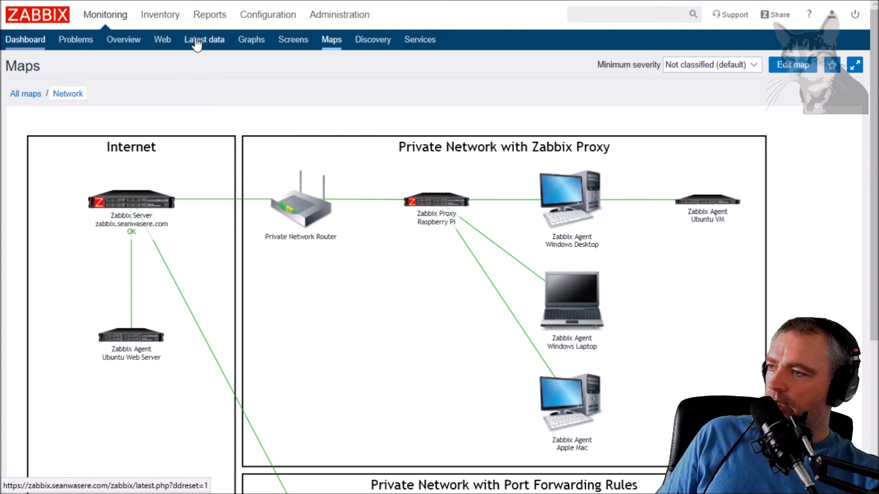
# Step: Filter Latest data to host DESKTOP-KQ696P6 from the Windows Servers group
pyautogui.click(204, 40)
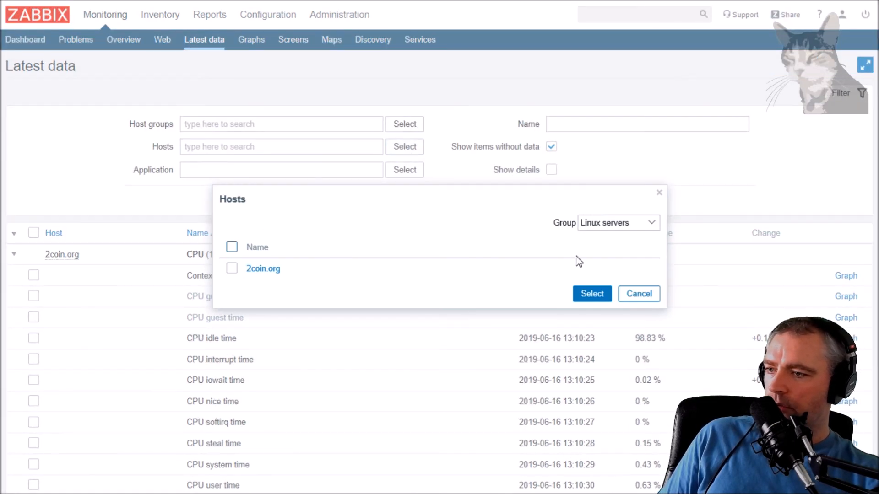
pyautogui.click(619, 223)
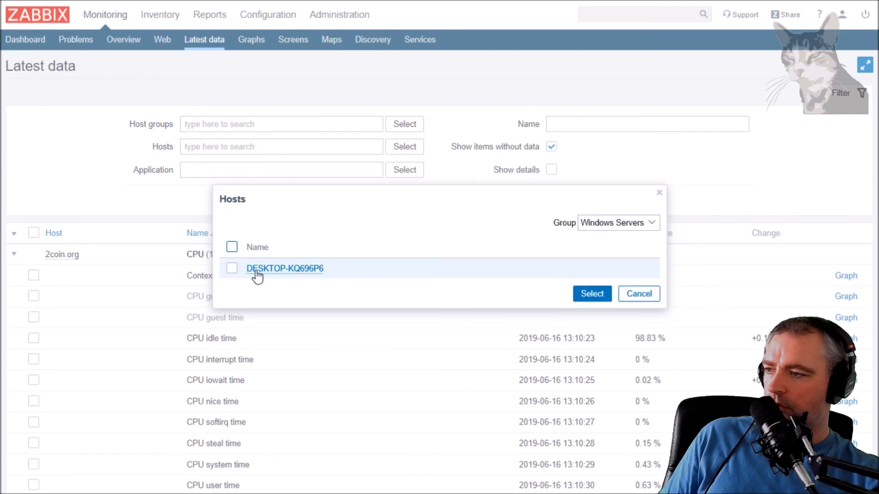
pyautogui.click(232, 269)
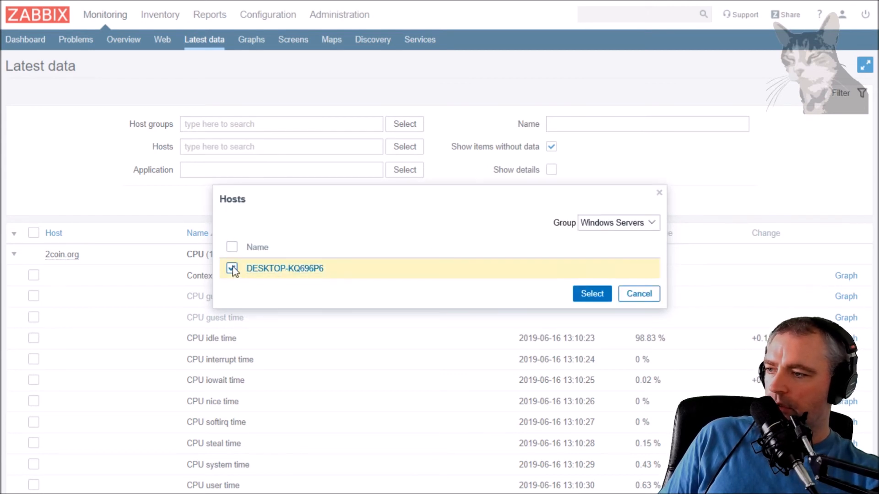
pyautogui.click(591, 293)
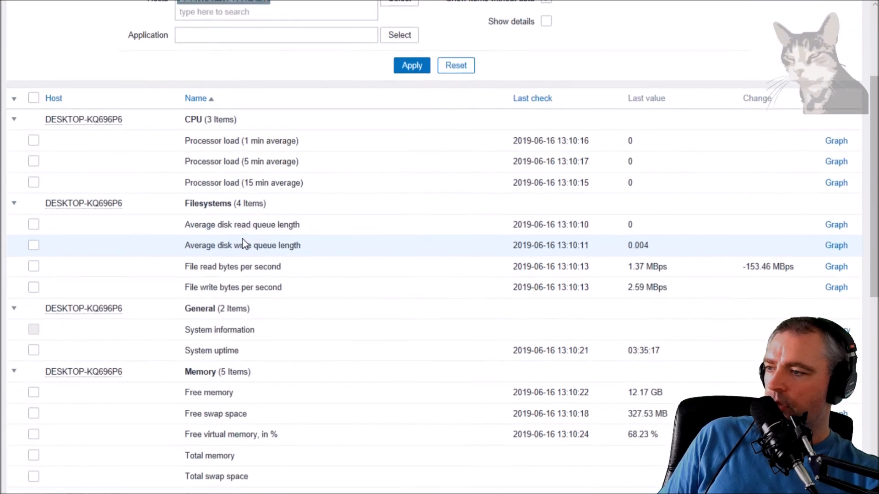
pyautogui.moveTo(593, 176)
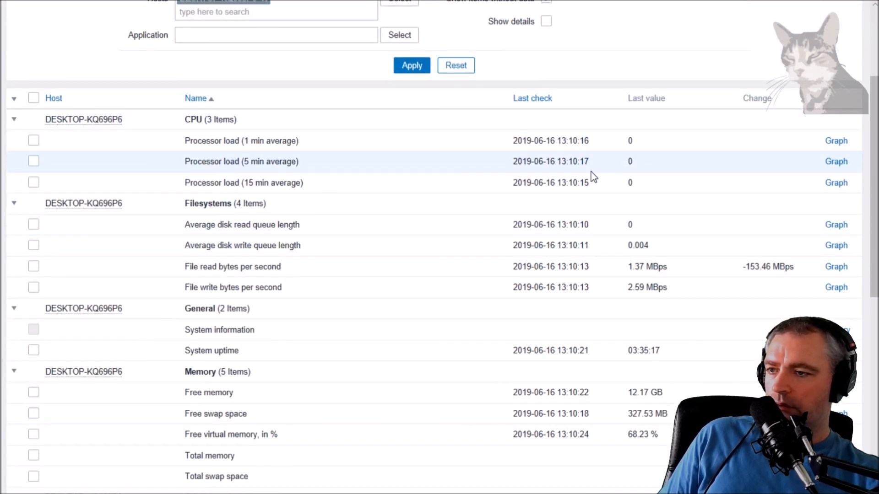
pyautogui.moveTo(282, 180)
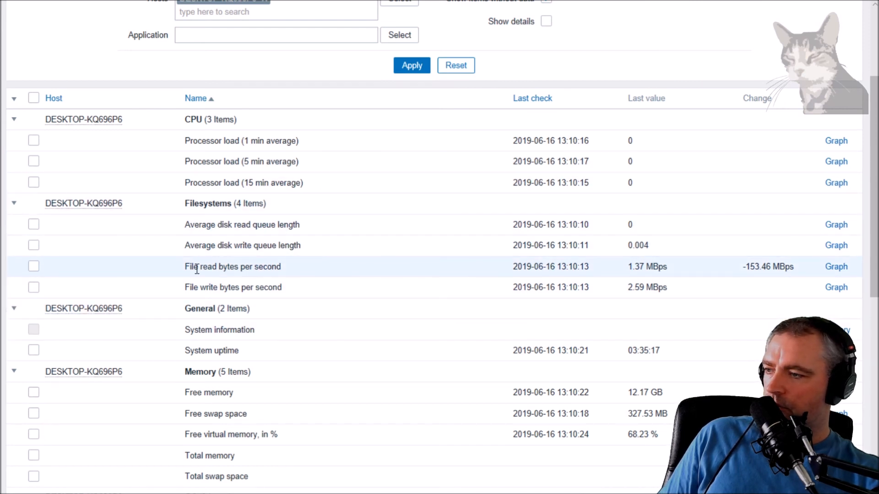
# Step: Show the Free memory graph for DESKTOP-KQ696P6
pyautogui.scroll(-3)
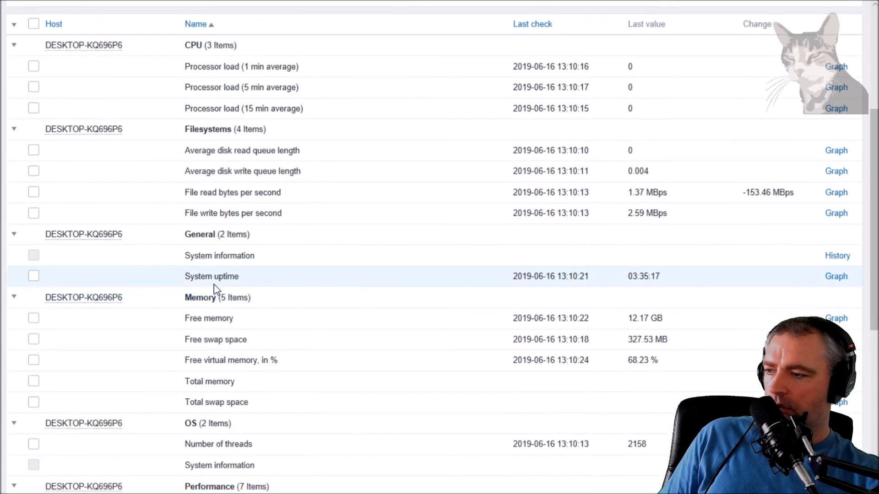
pyautogui.moveTo(836, 319)
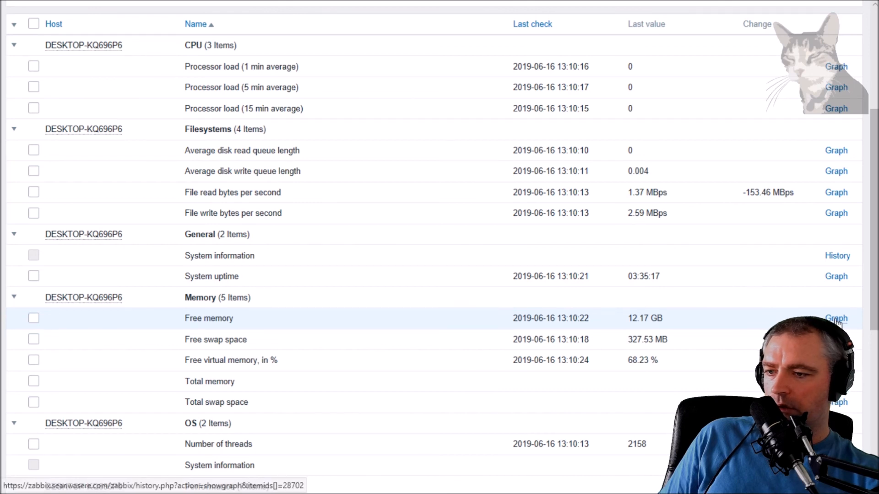
pyautogui.click(835, 318)
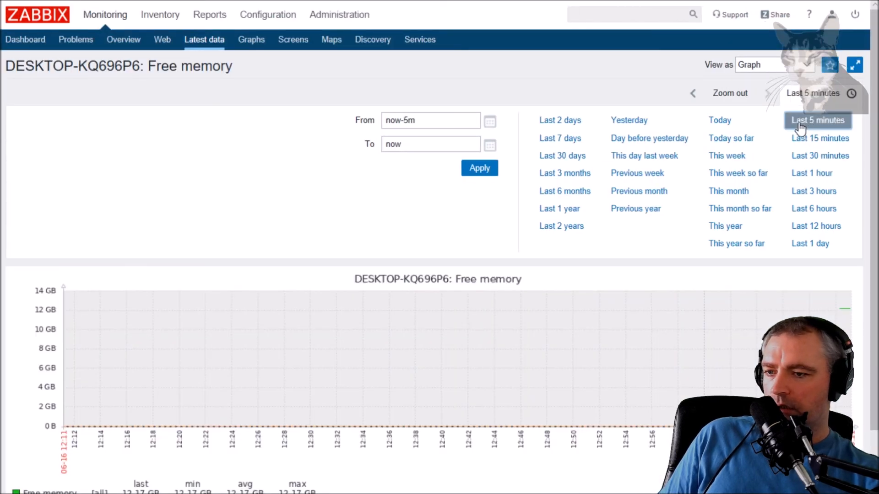